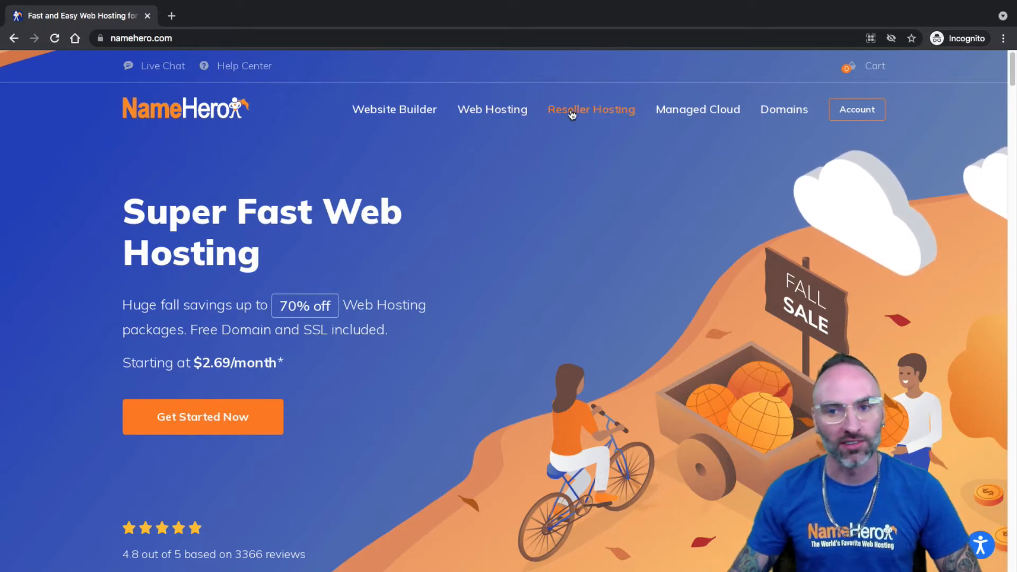
mouse_move(590, 109)
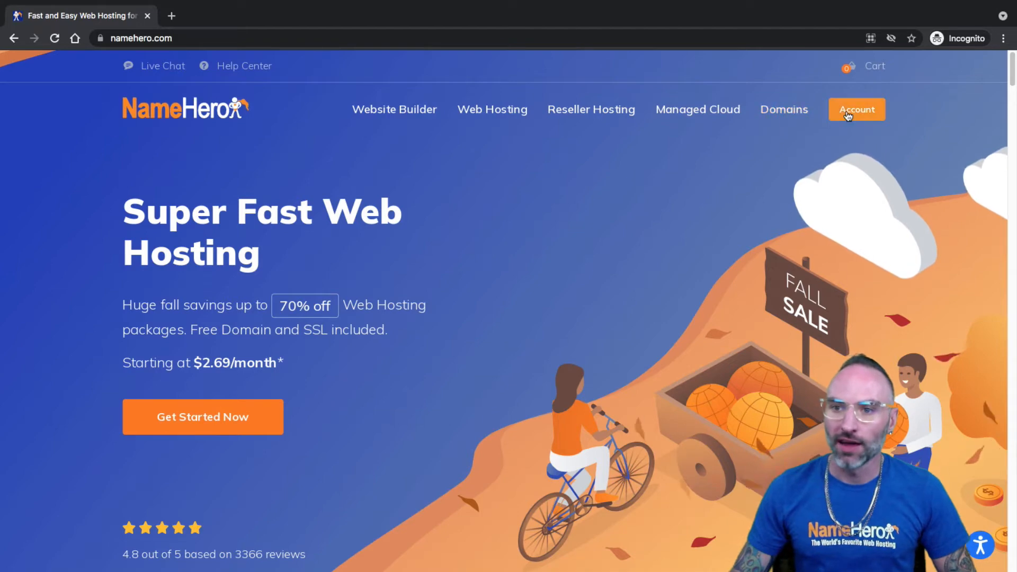
Step: Go from the namehero.com homepage to the customer account login page
click(856, 109)
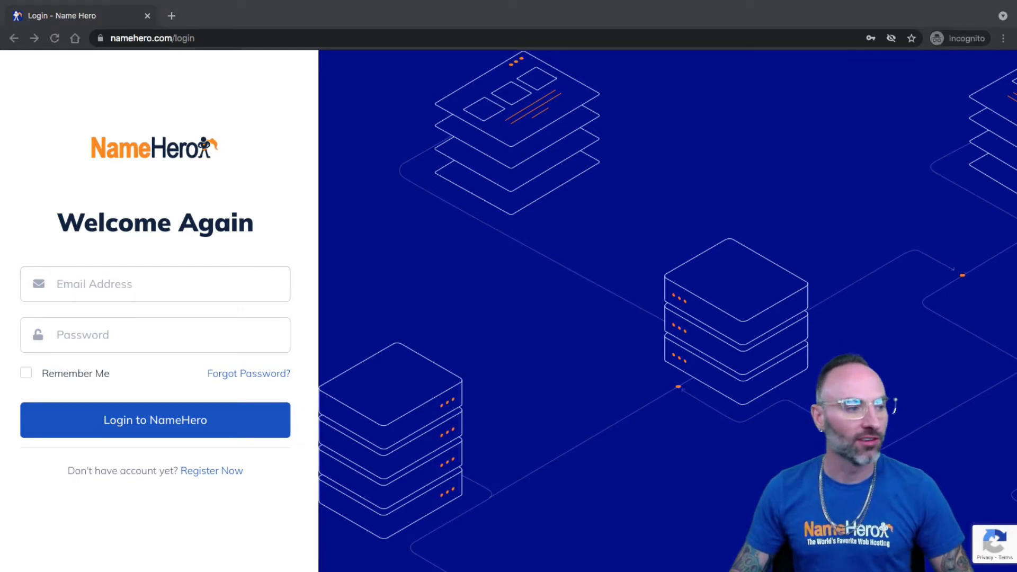
click(154, 284)
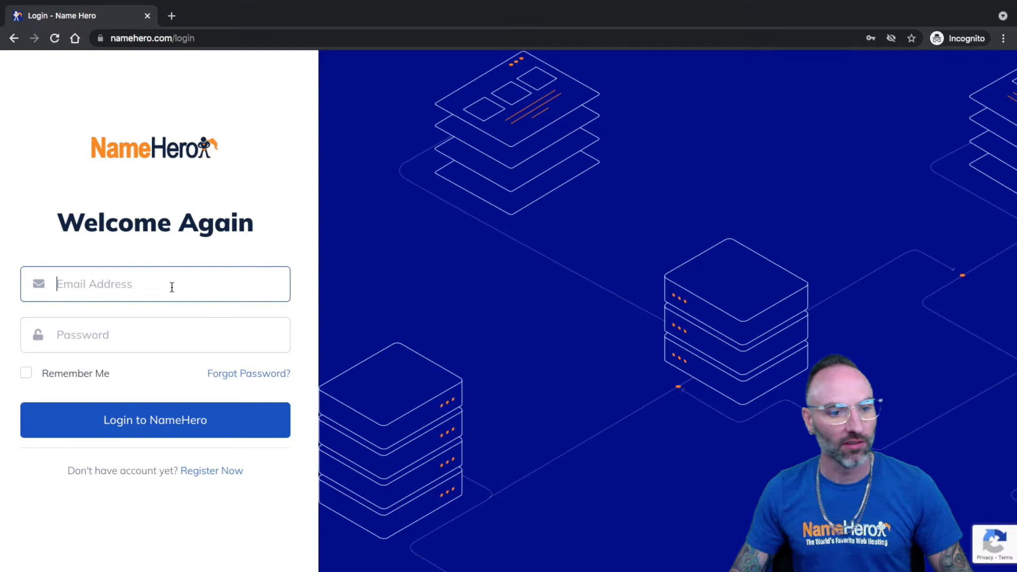
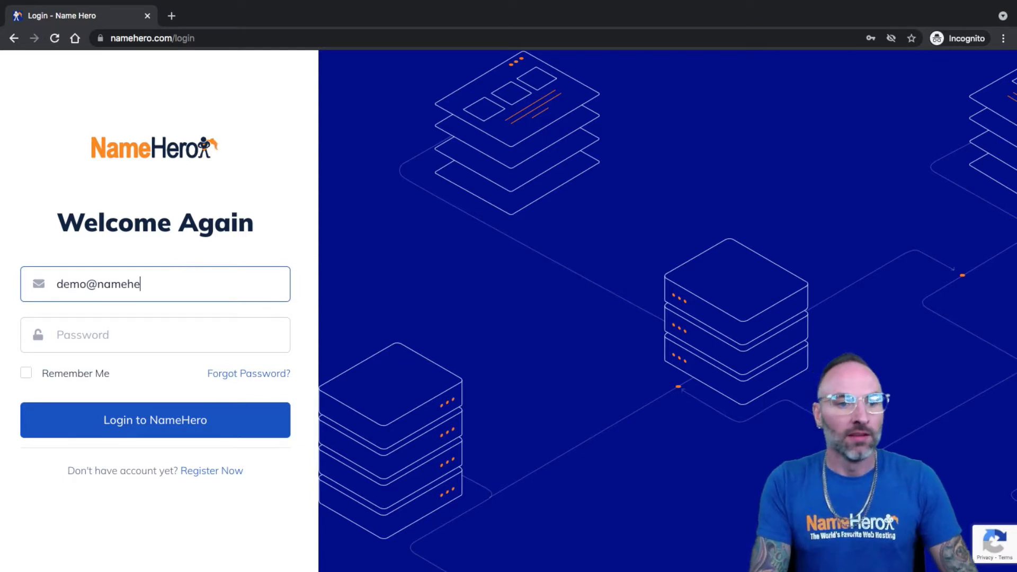
right_click(78, 335)
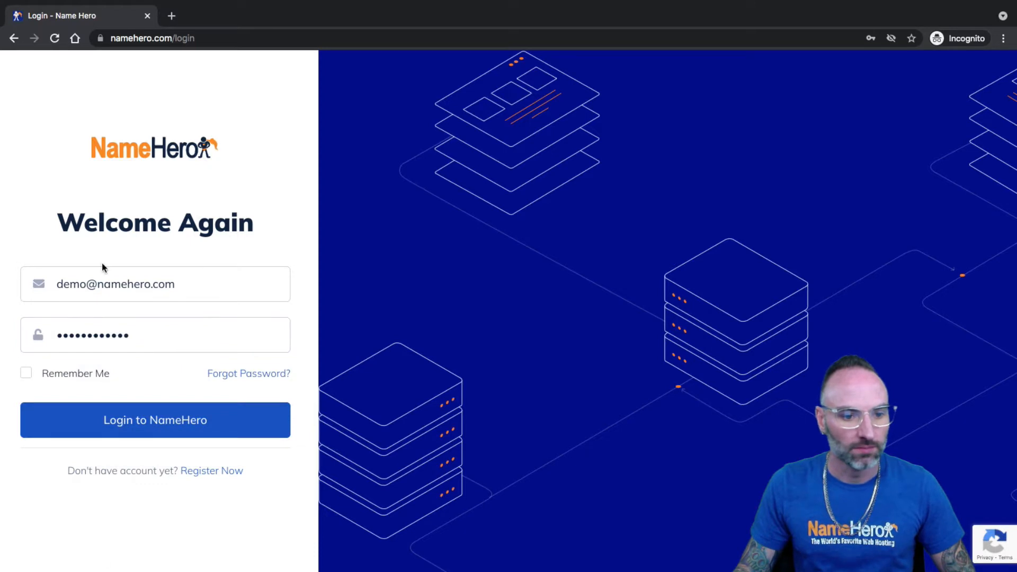
click(155, 420)
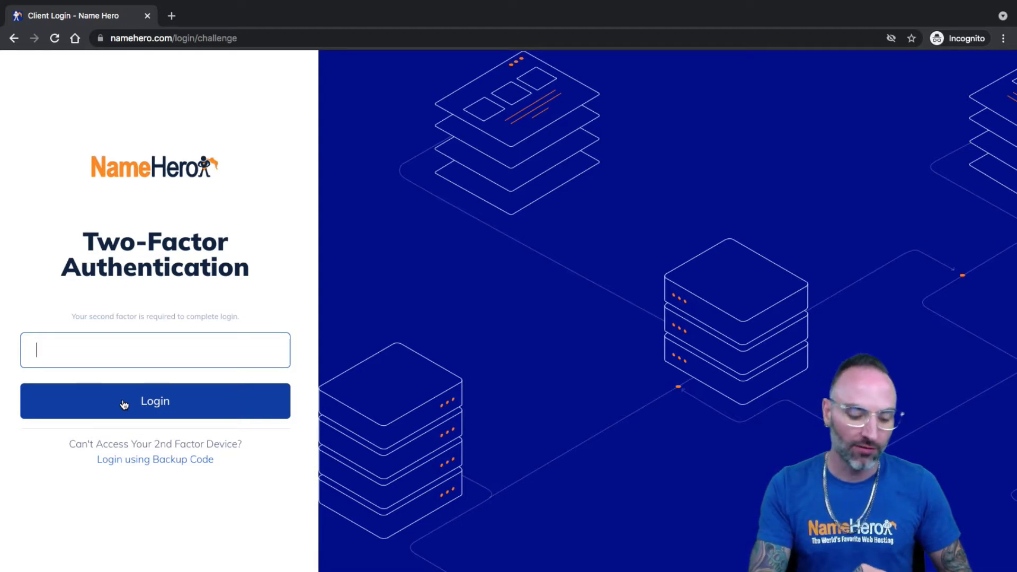
mouse_move(123, 353)
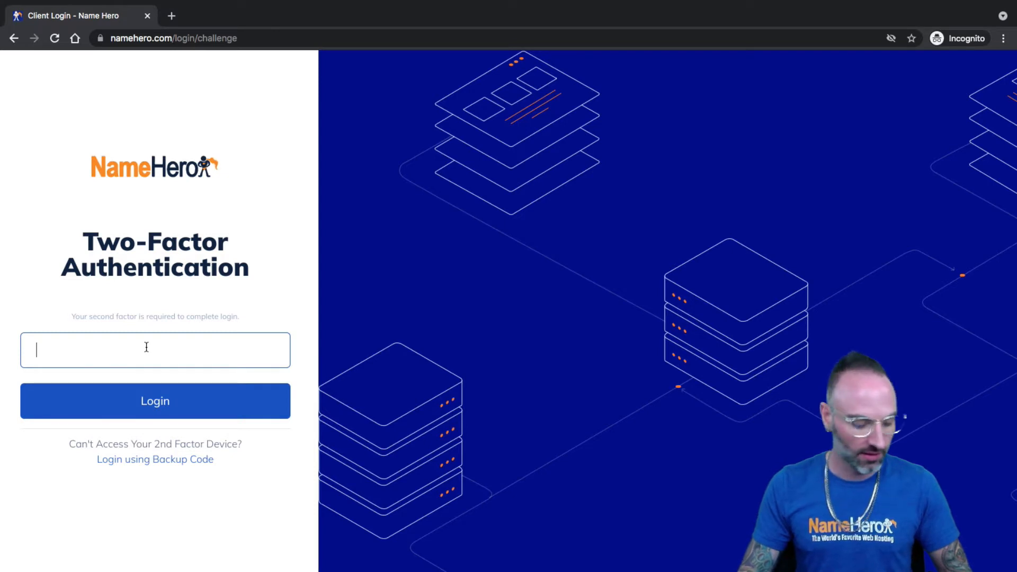
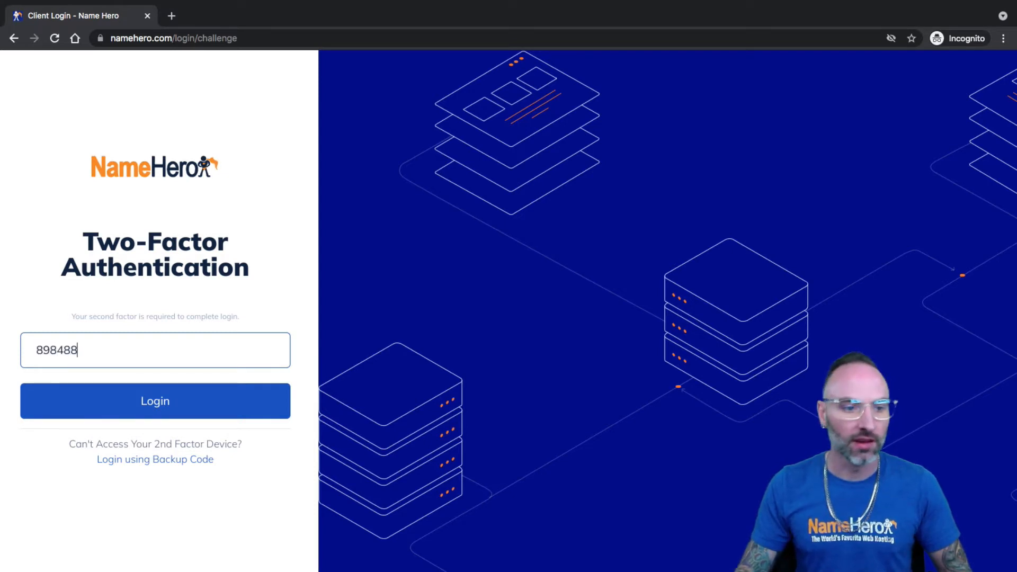
click(154, 400)
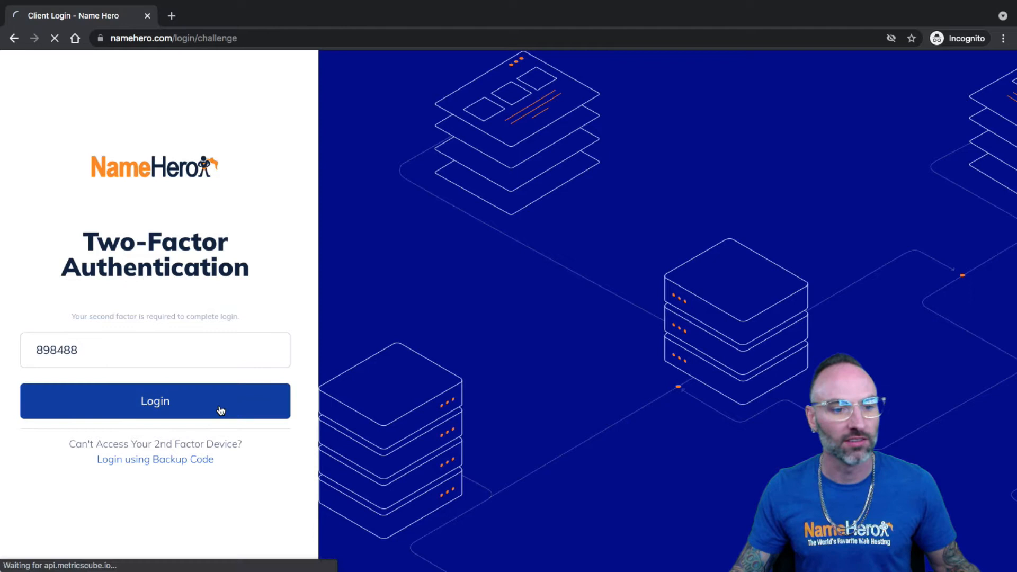
click(155, 401)
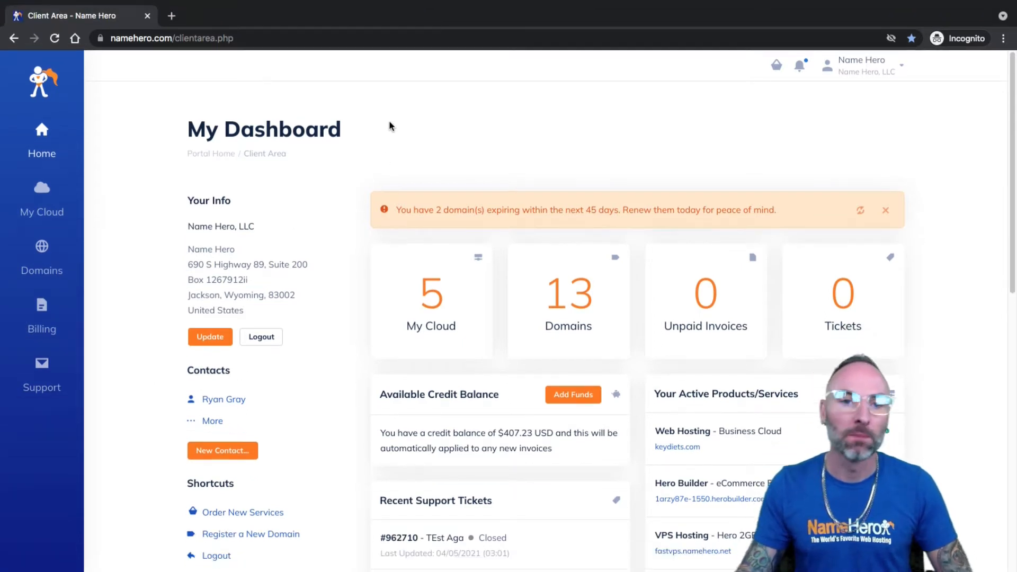
mouse_move(480, 163)
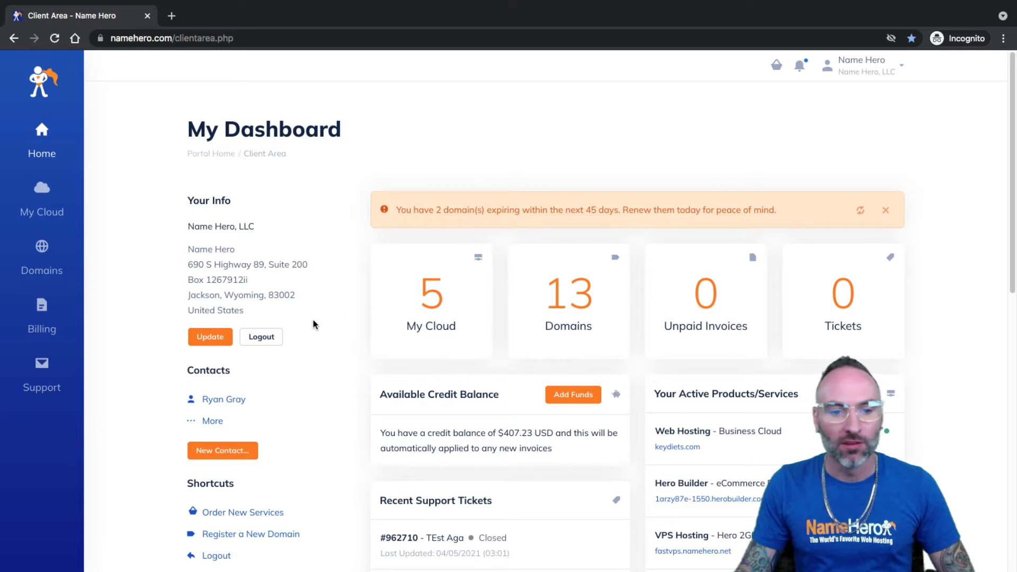
mouse_move(323, 318)
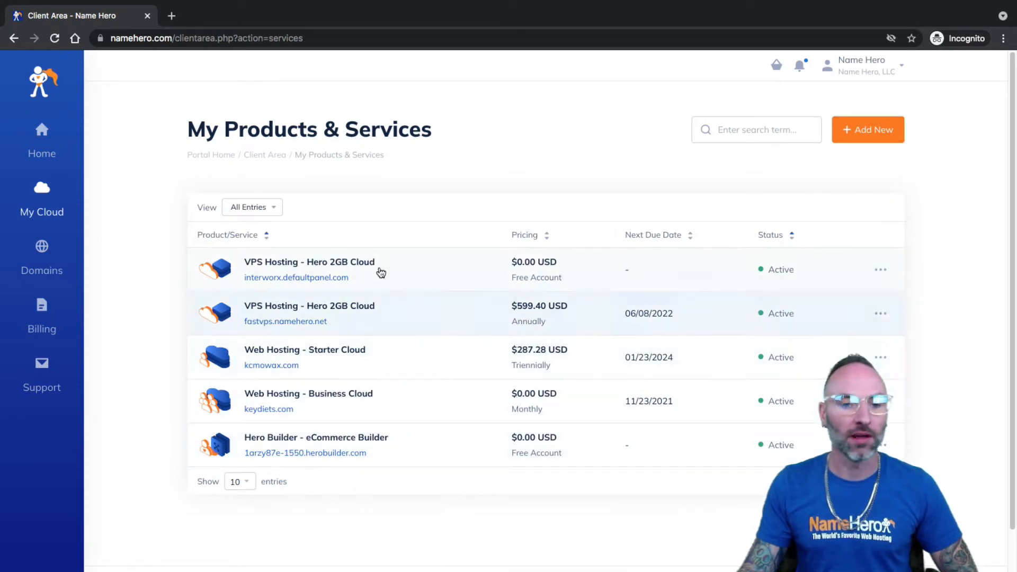
mouse_move(355, 361)
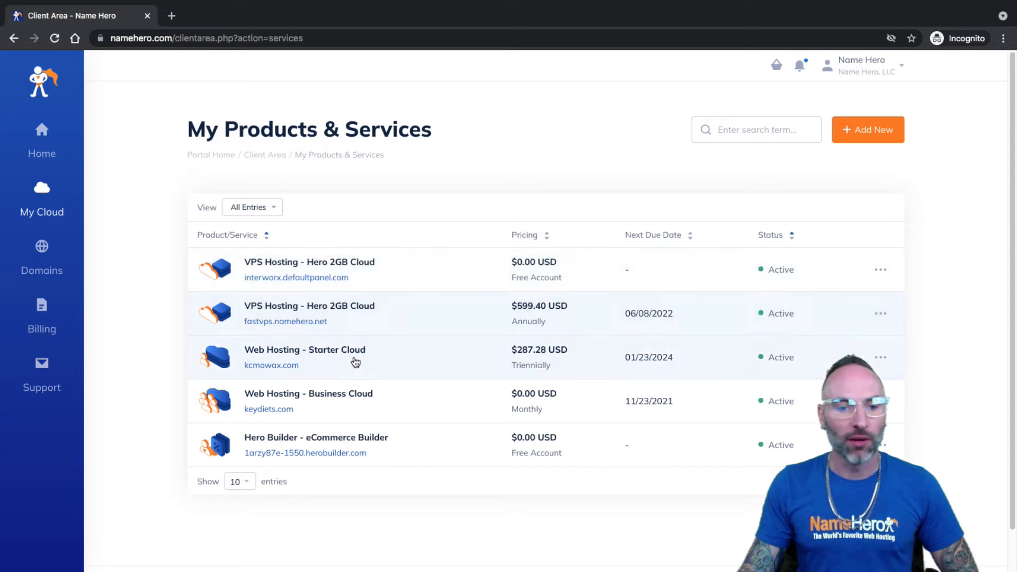
mouse_move(258, 419)
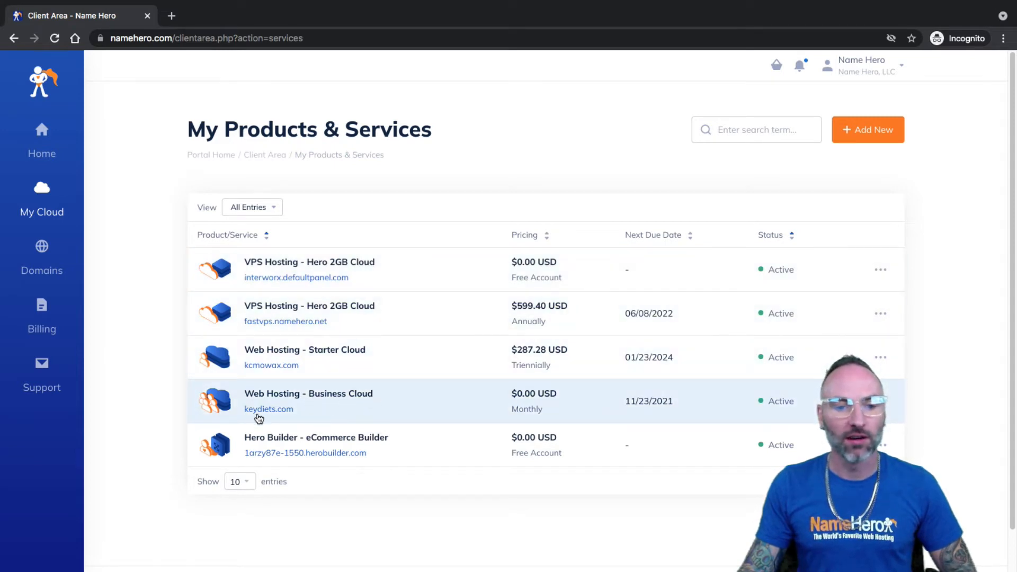
mouse_move(327, 395)
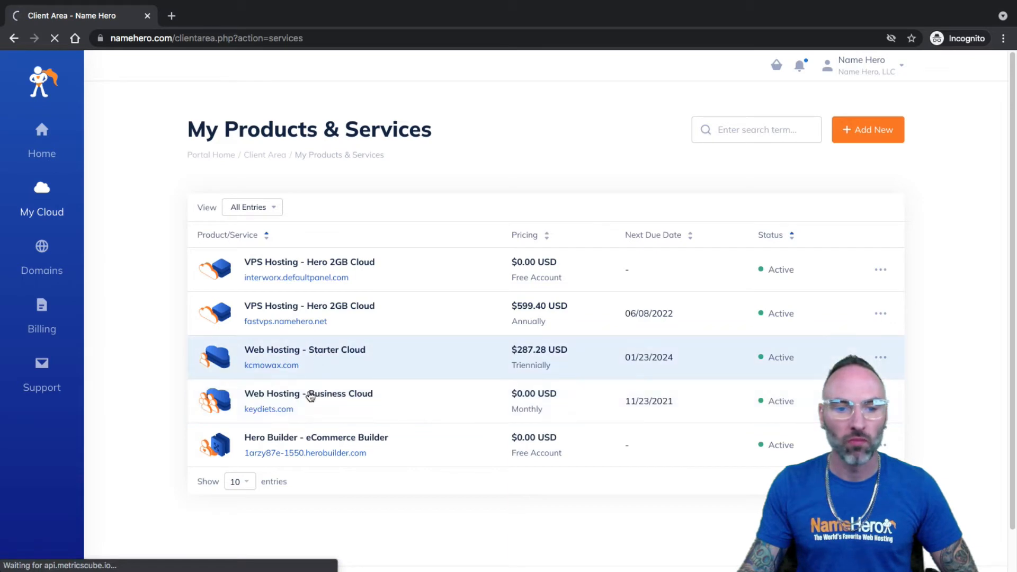
Step: Review the keydiets.com Business Cloud details, pointing out disk usage and the domain name
click(308, 394)
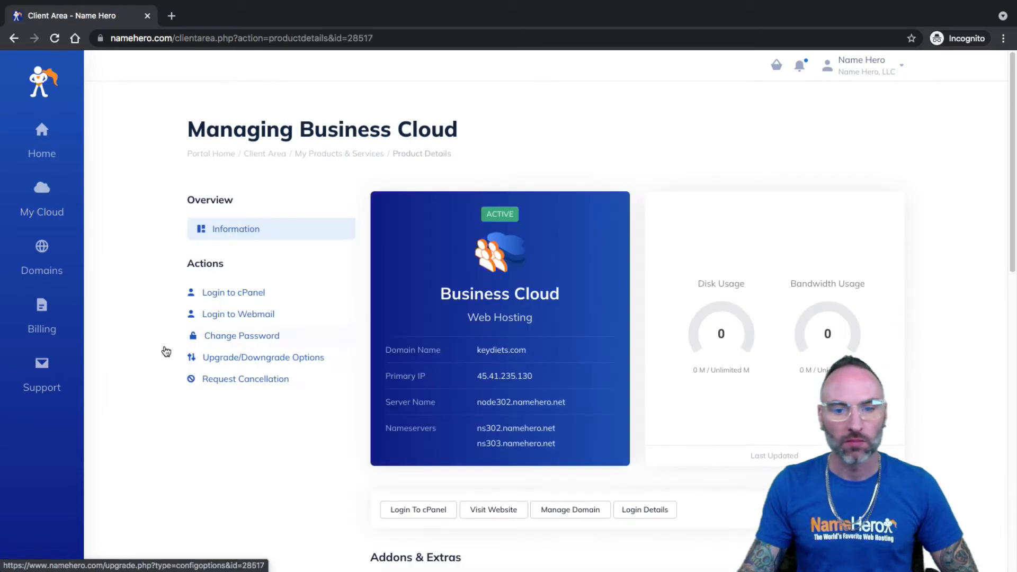
scroll(down, 3)
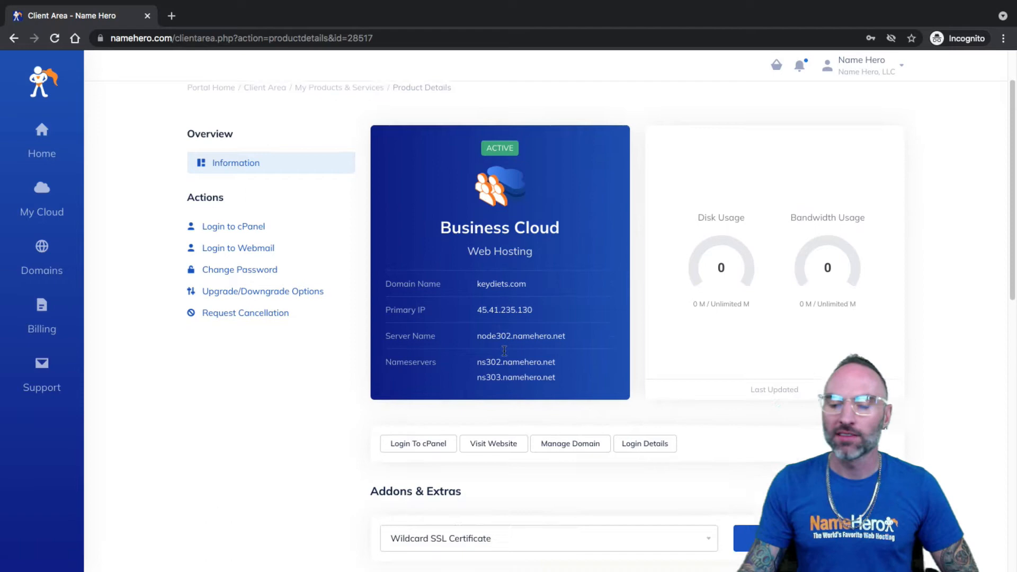
scroll(down, 3)
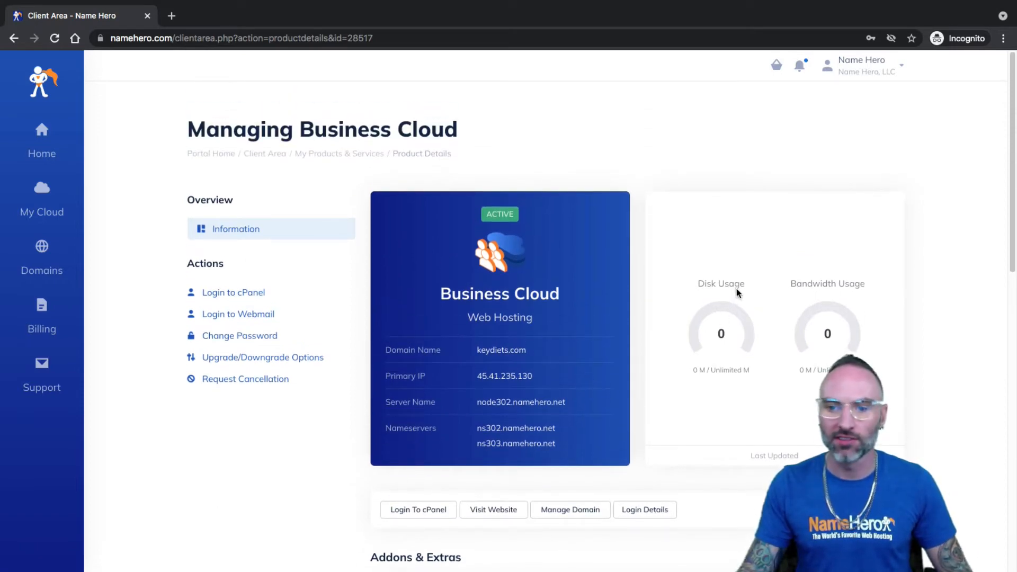
double_click(705, 284)
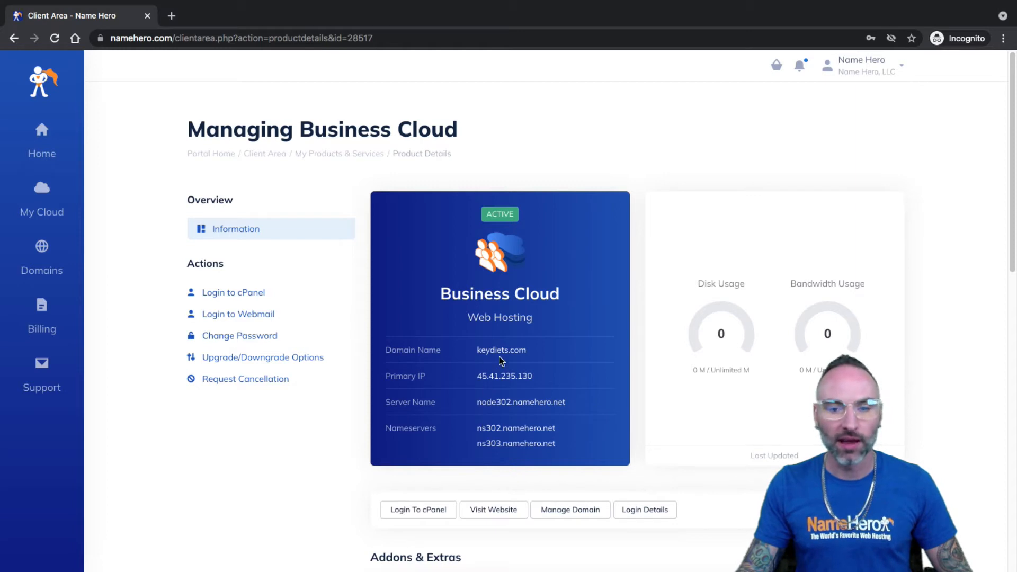
double_click(516, 376)
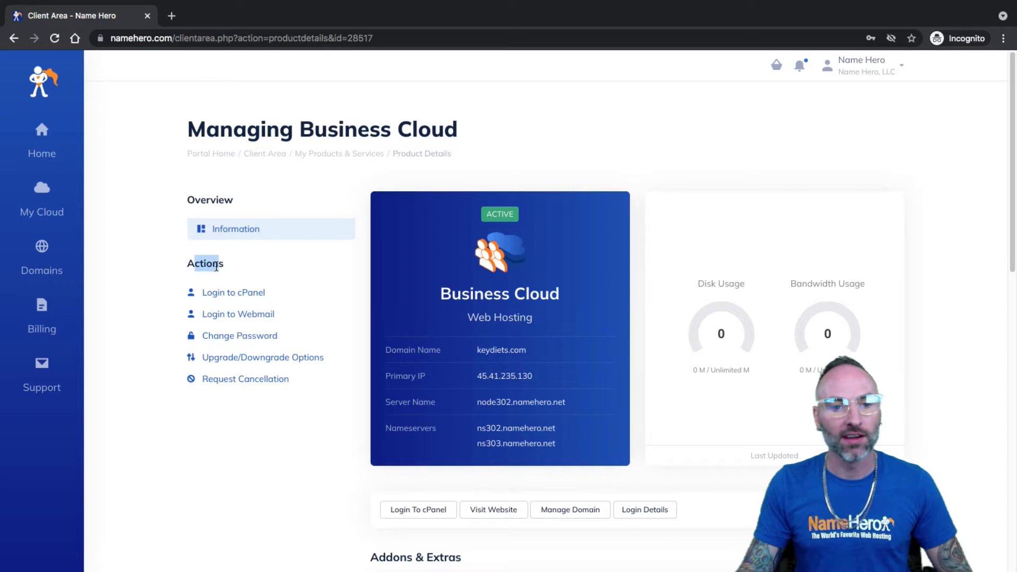
mouse_move(244, 292)
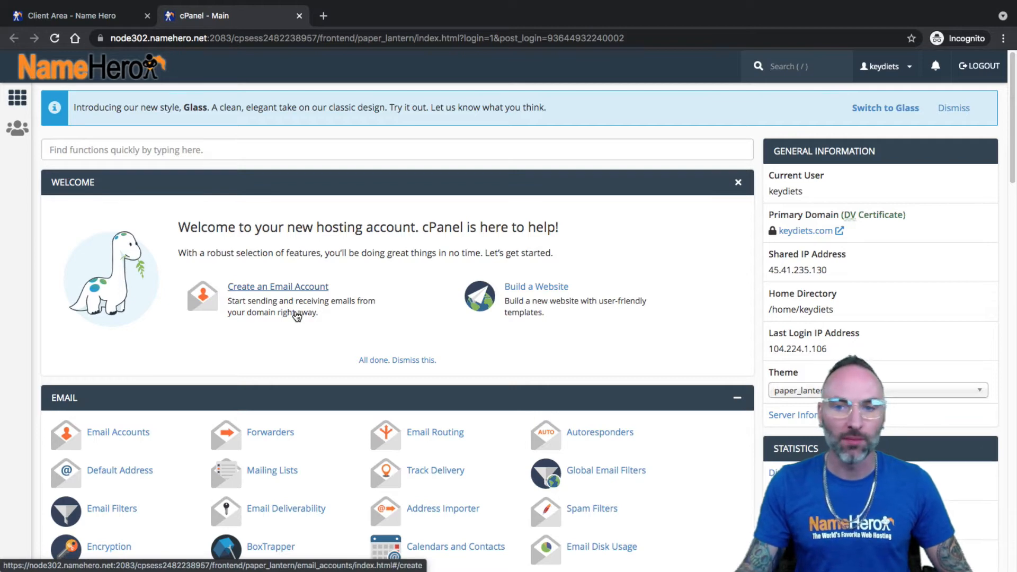
mouse_move(668, 256)
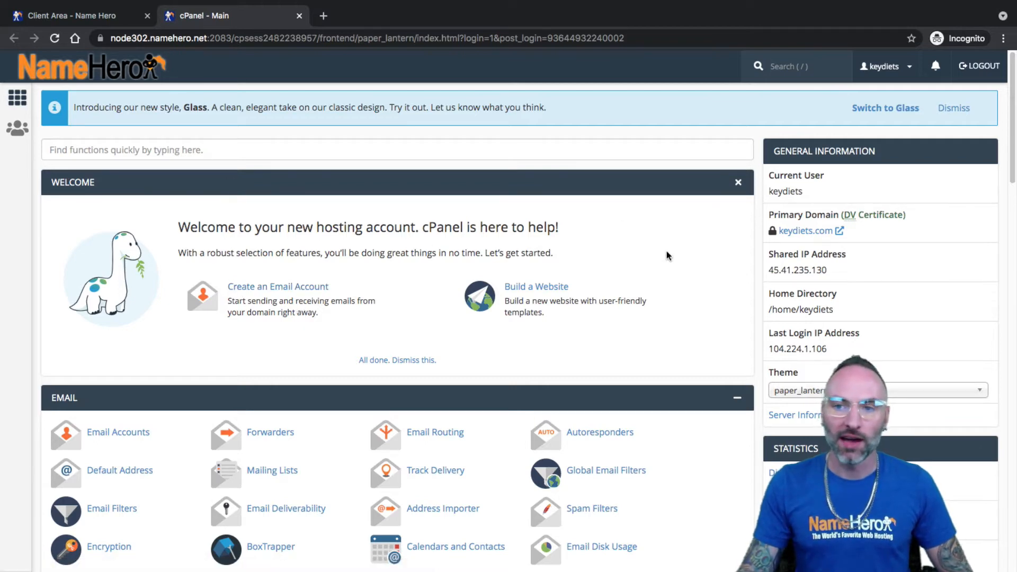
Step: Look over the keydiets.com cPanel tool sections, then return to the Client Area Business Cloud page
scroll(down, 3)
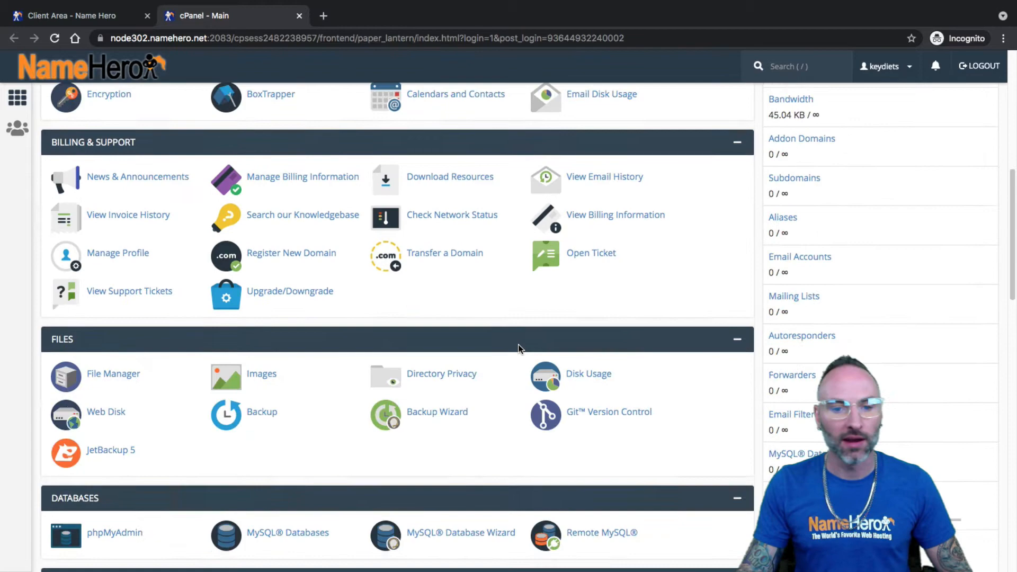
scroll(down, 3)
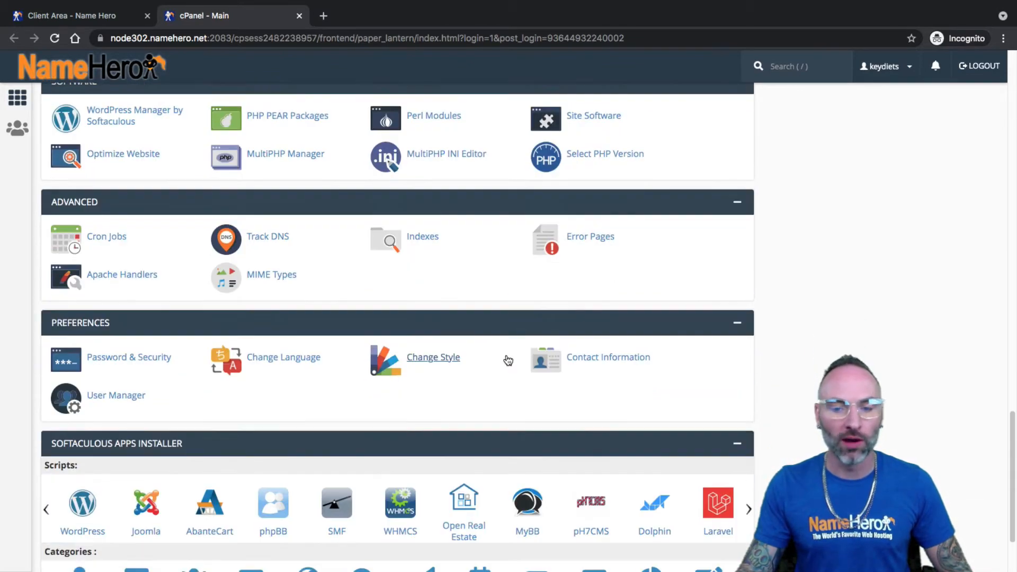
scroll(up, 3)
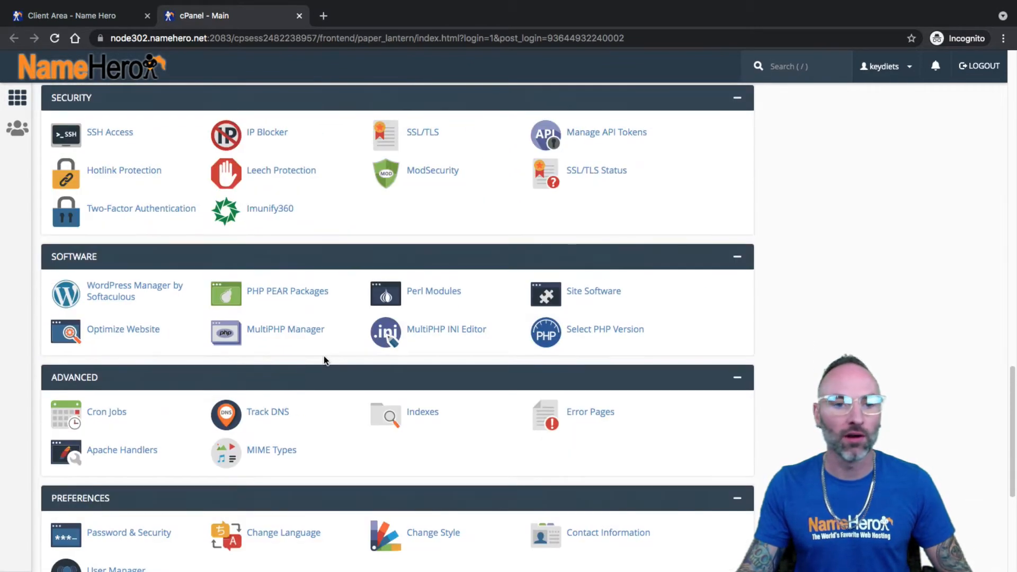
scroll(up, 3)
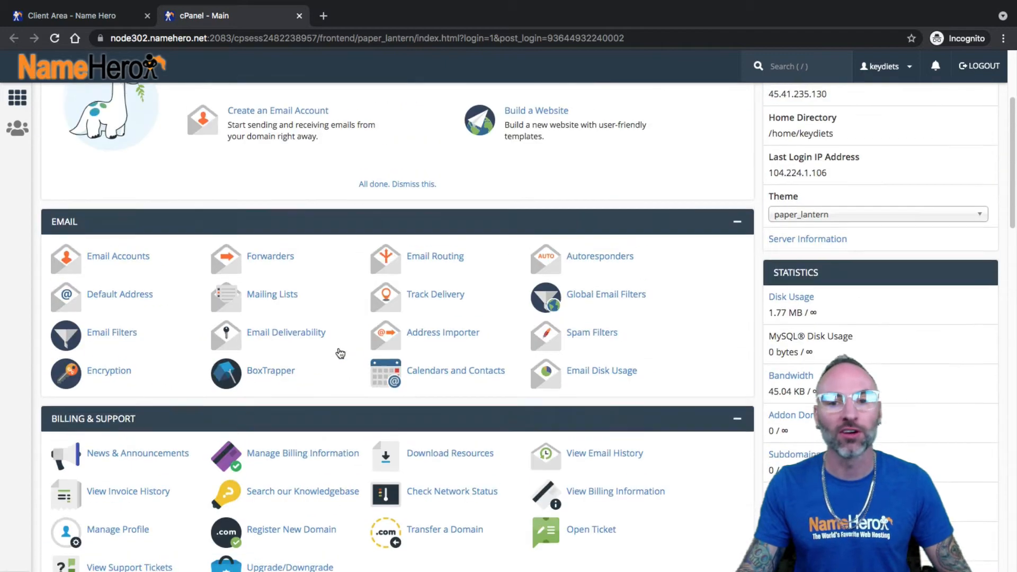
scroll(up, 3)
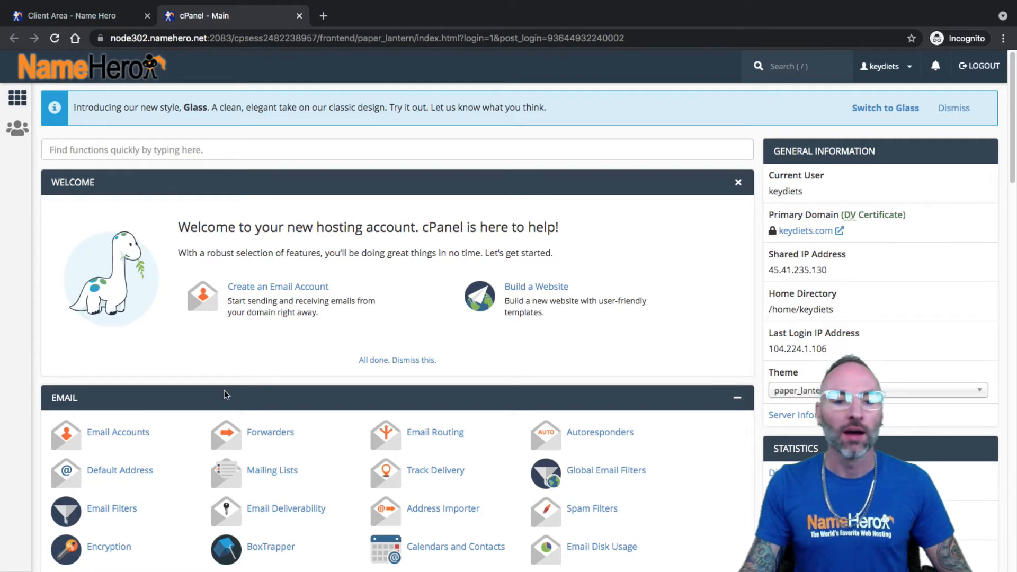
mouse_move(270, 432)
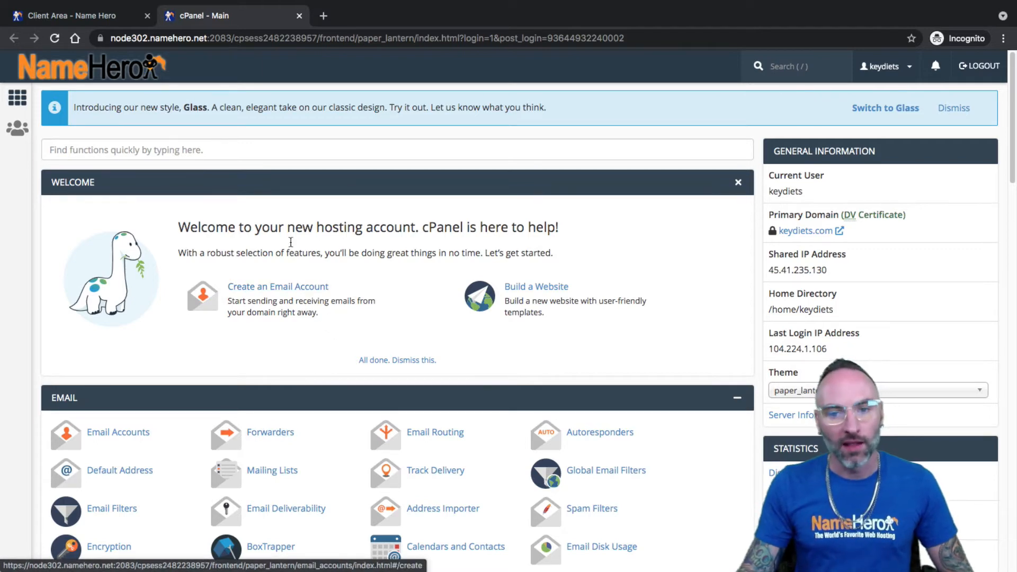
click(71, 15)
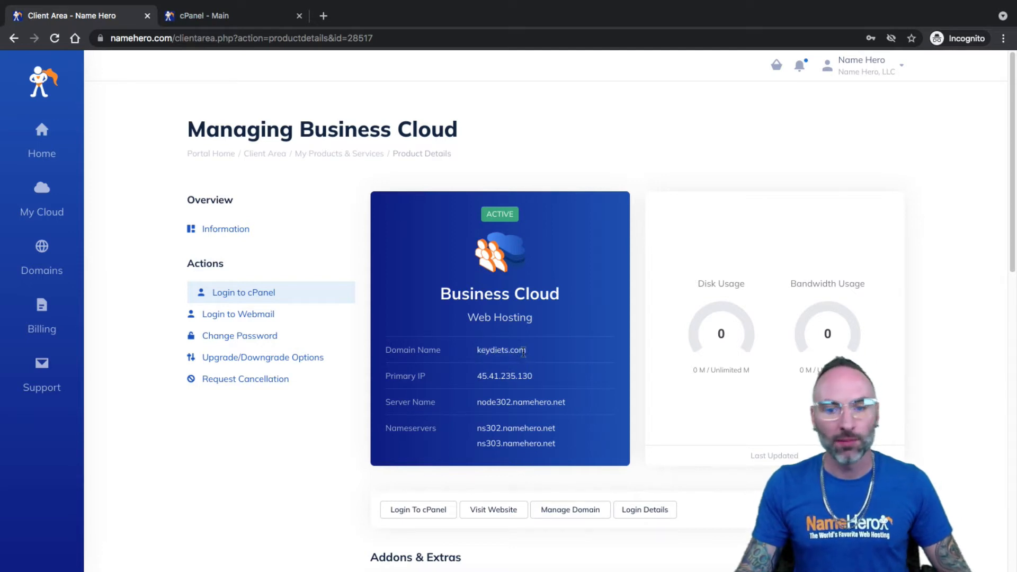
double_click(501, 350)
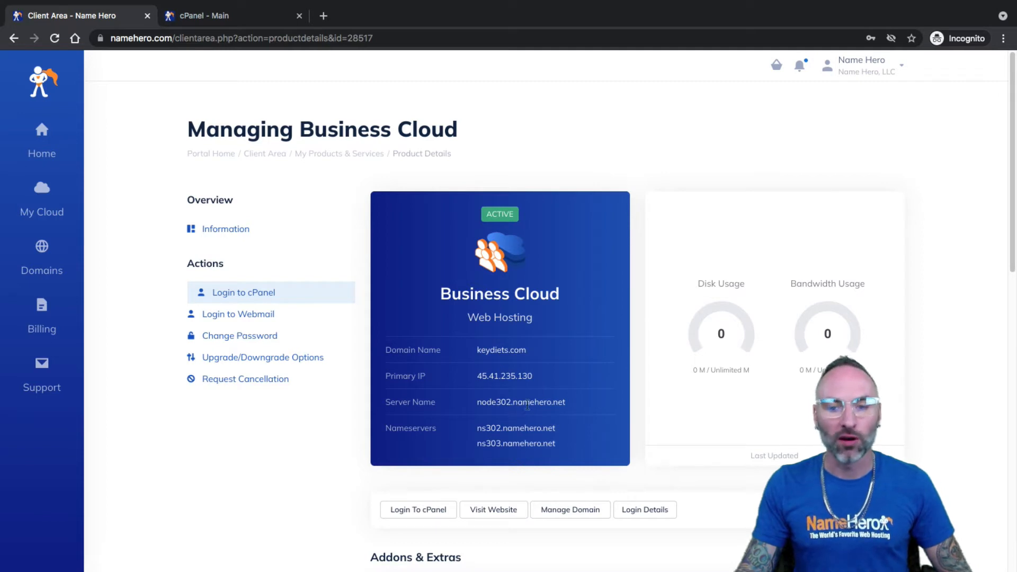
mouse_move(659, 472)
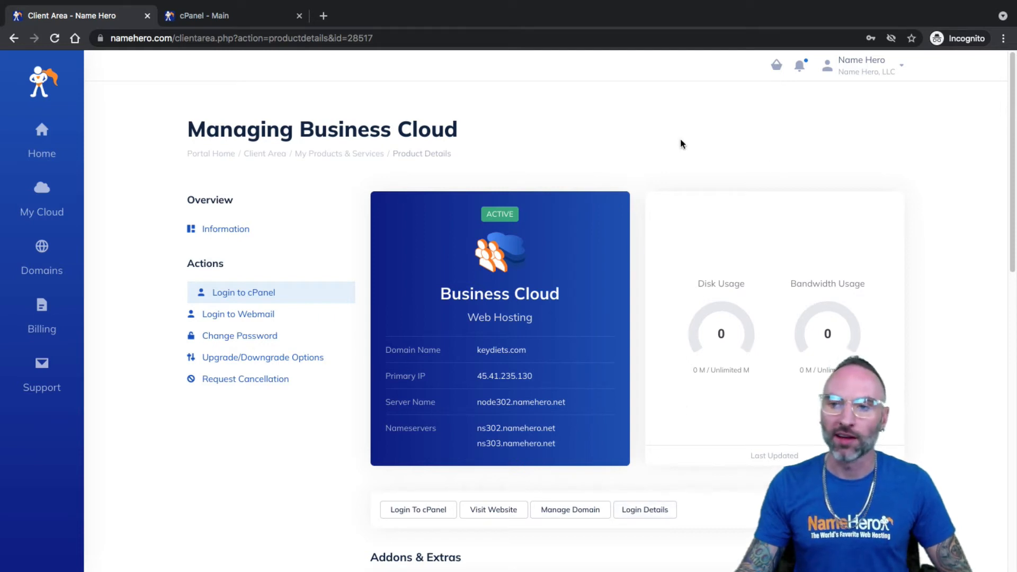
click(862, 64)
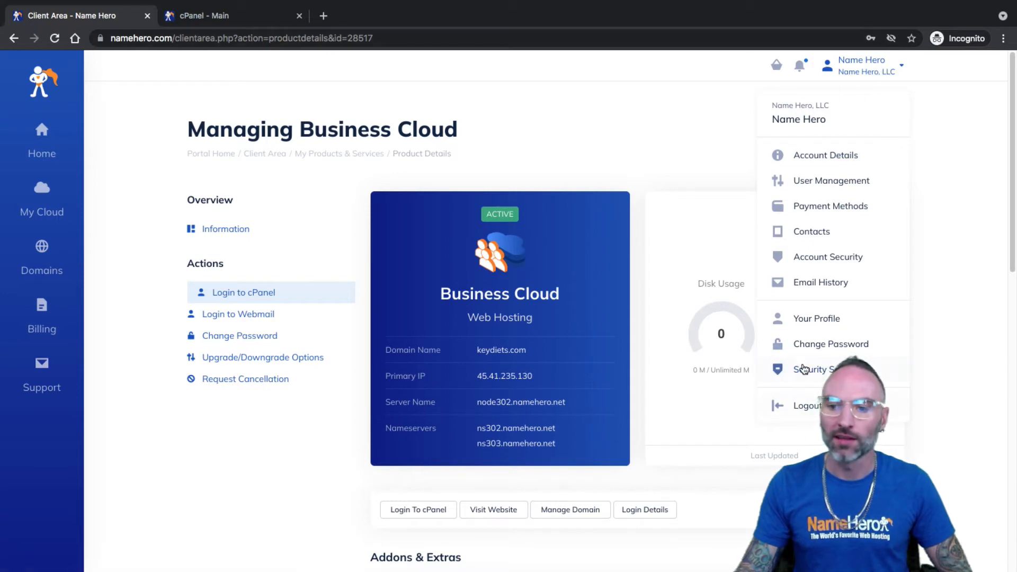
click(815, 368)
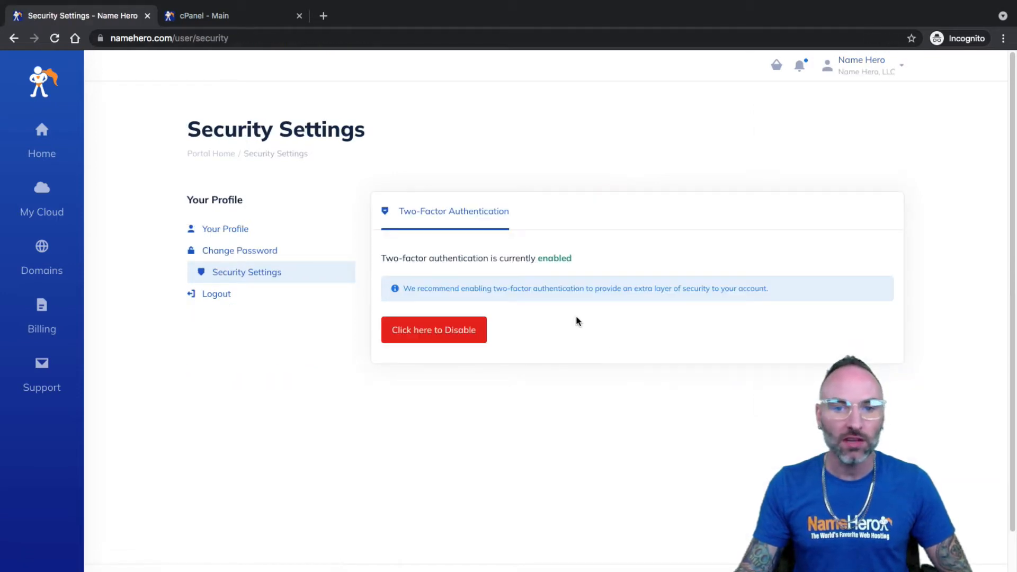
double_click(434, 257)
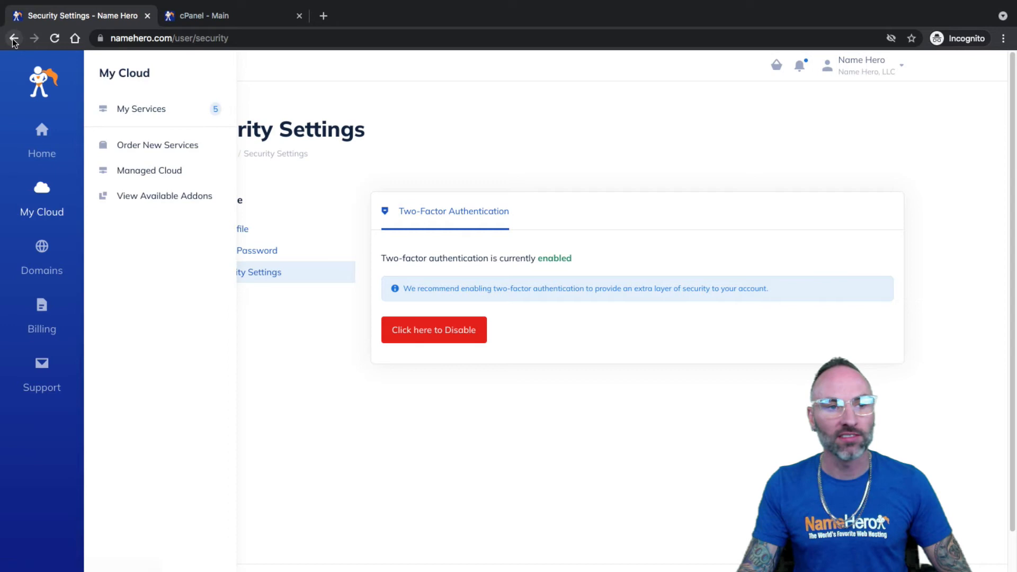
click(14, 38)
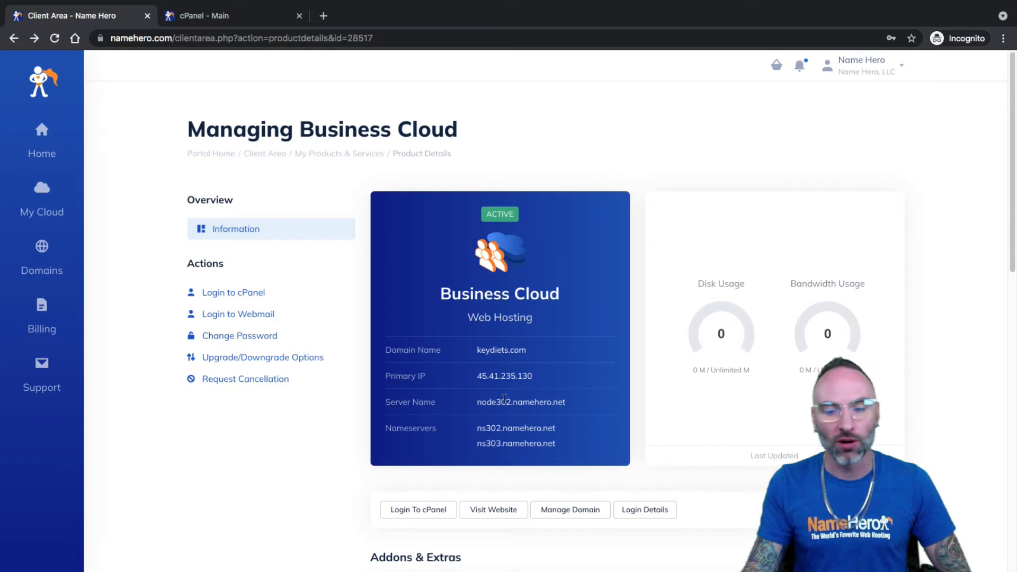
scroll(down, 3)
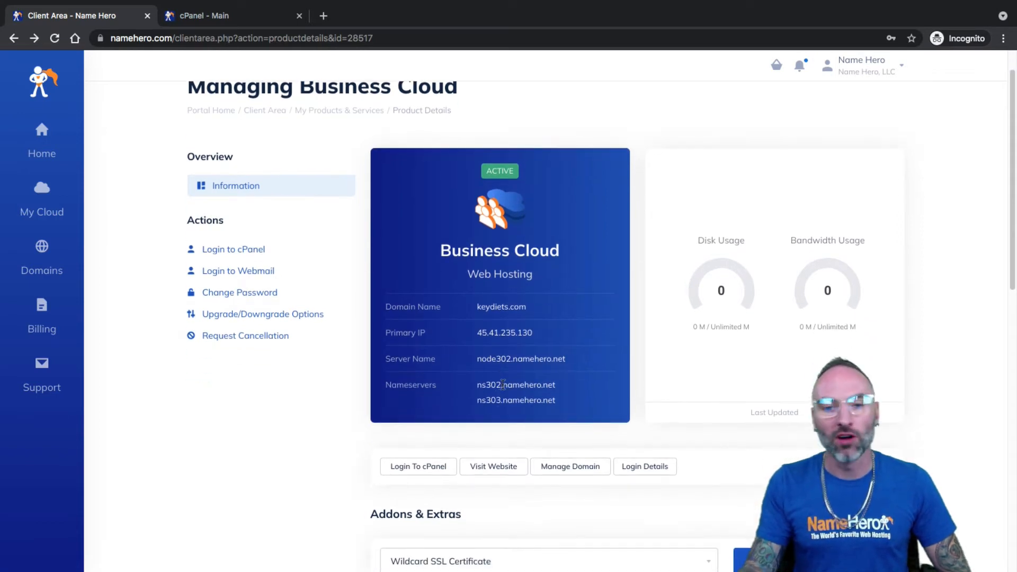
scroll(down, 3)
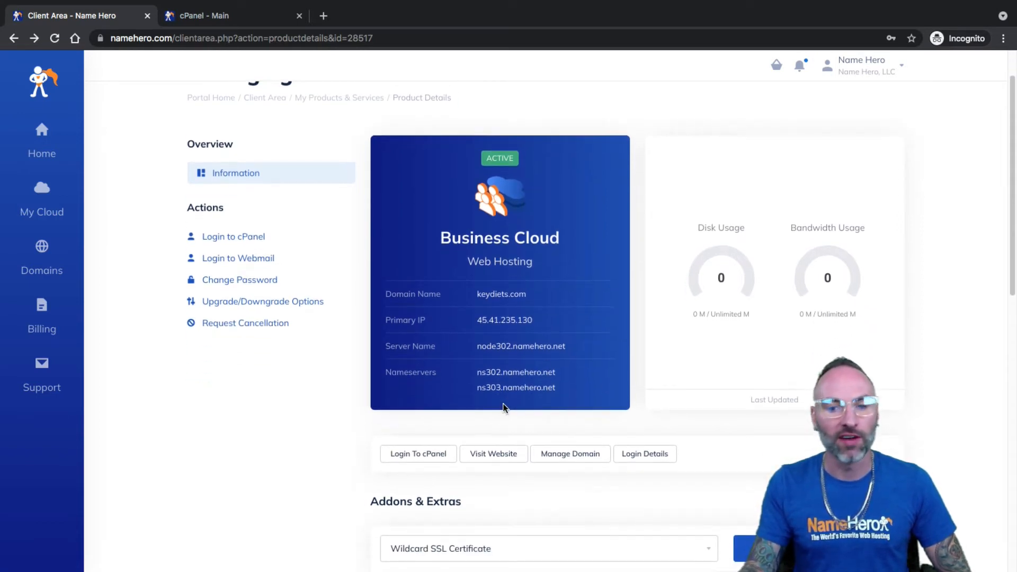
scroll(down, 3)
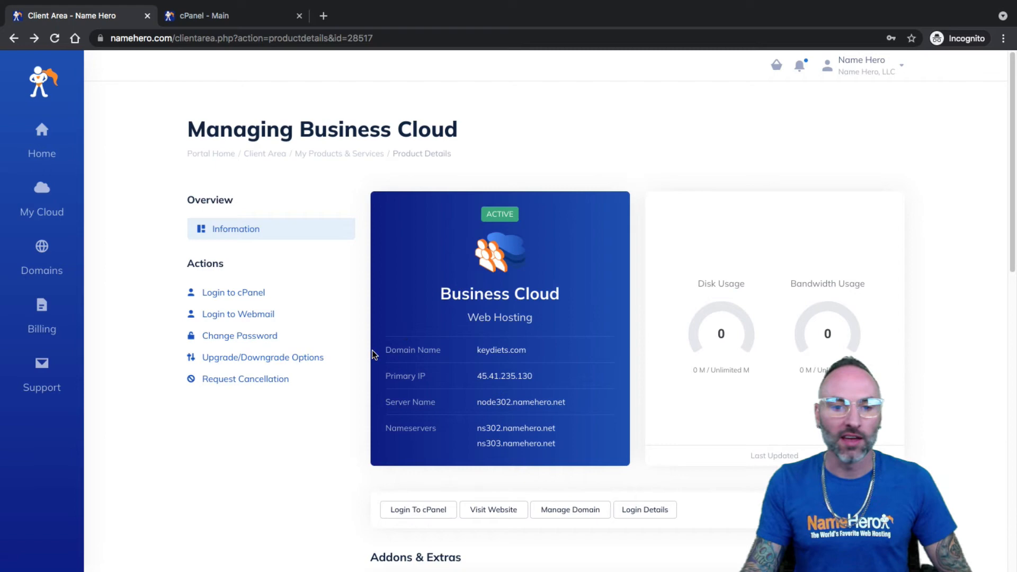
mouse_move(434, 382)
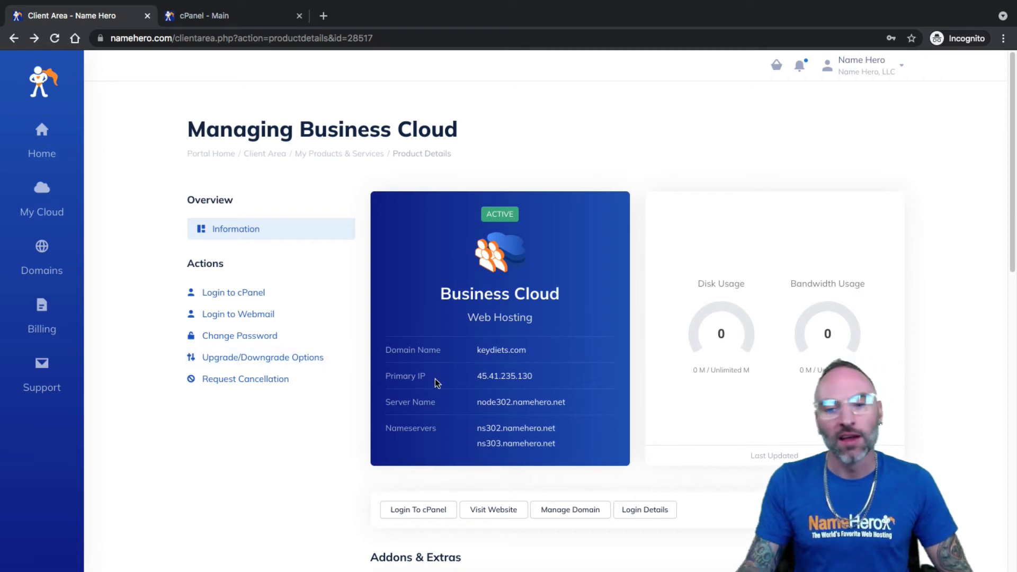
mouse_move(319, 450)
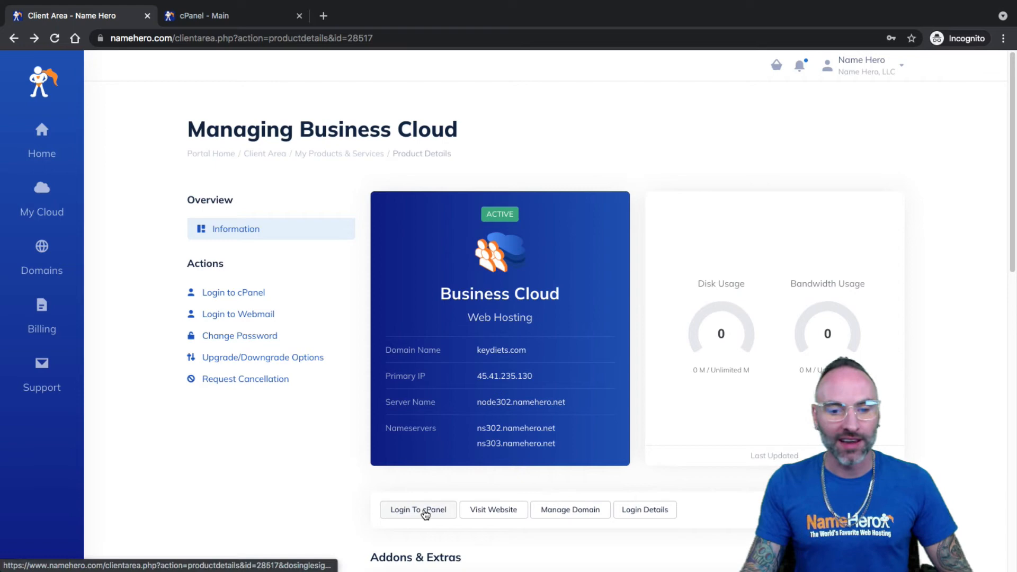
mouse_move(400, 480)
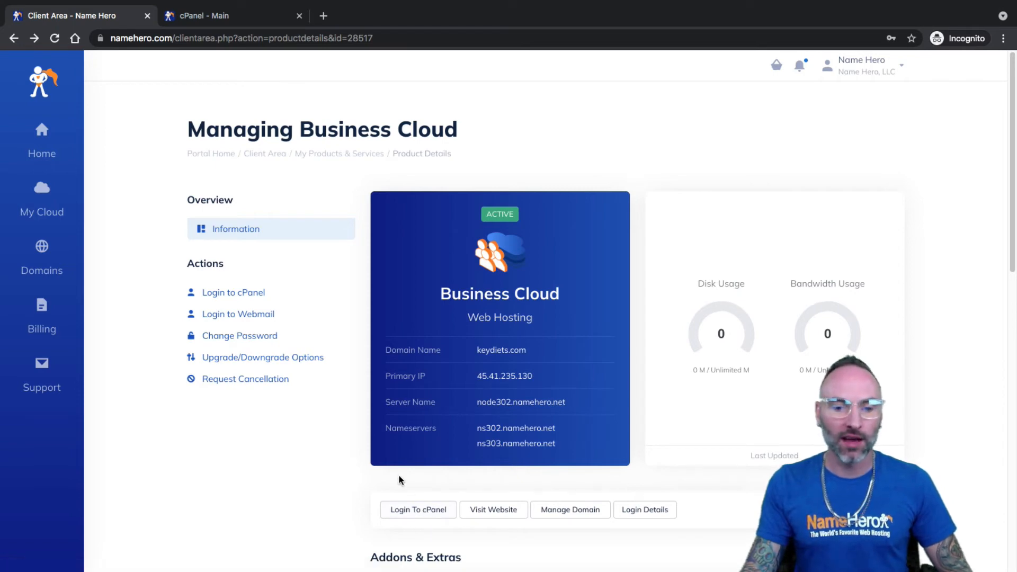
mouse_move(478, 459)
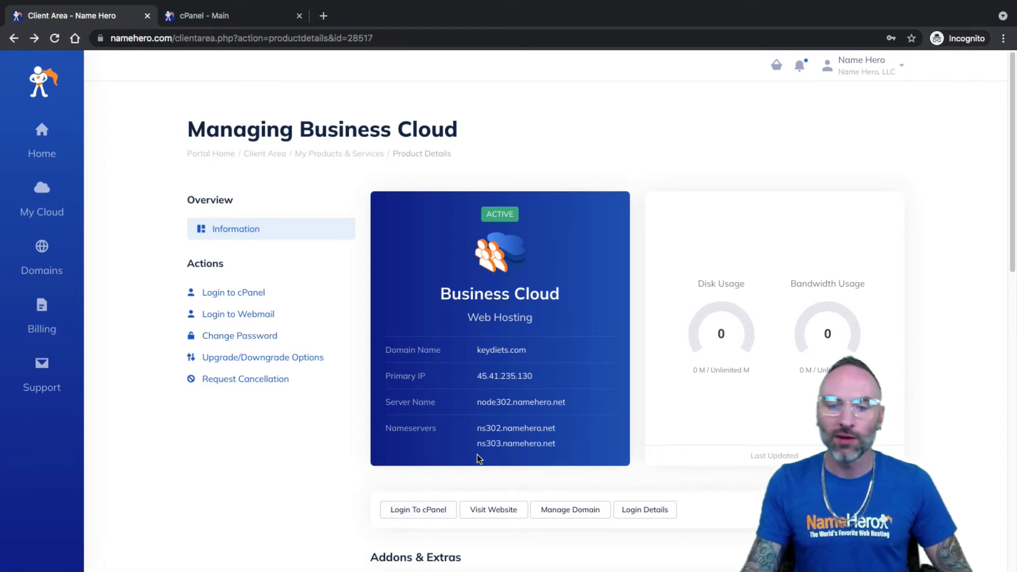
Step: Reach User Management from the account menu, listing the single owner user
click(861, 65)
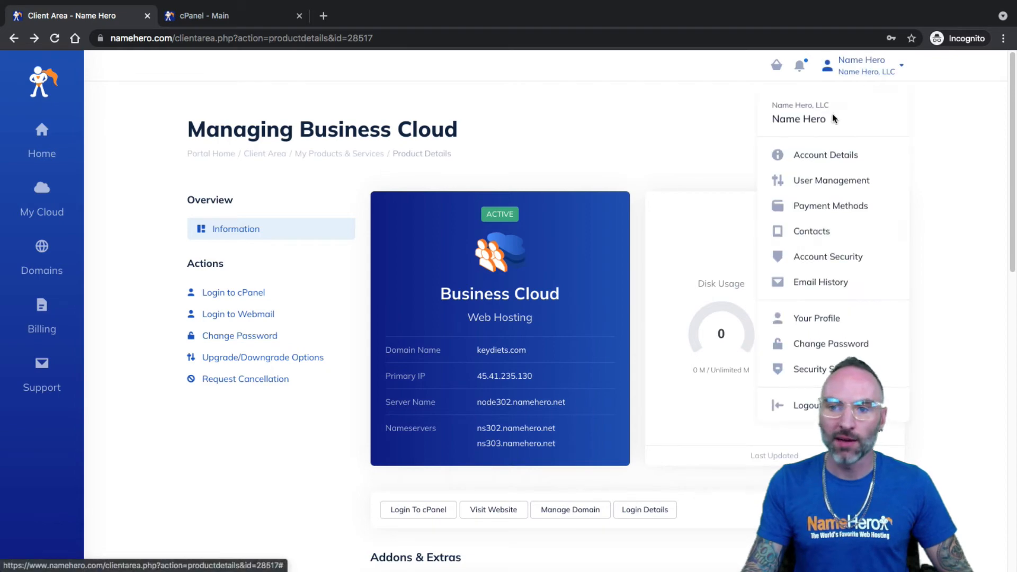
mouse_move(831, 206)
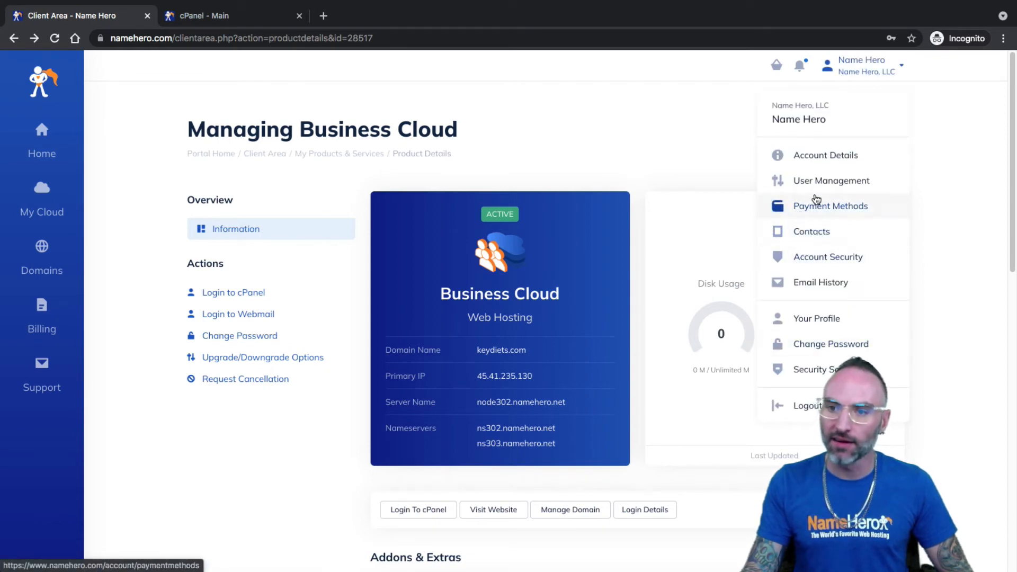
click(831, 180)
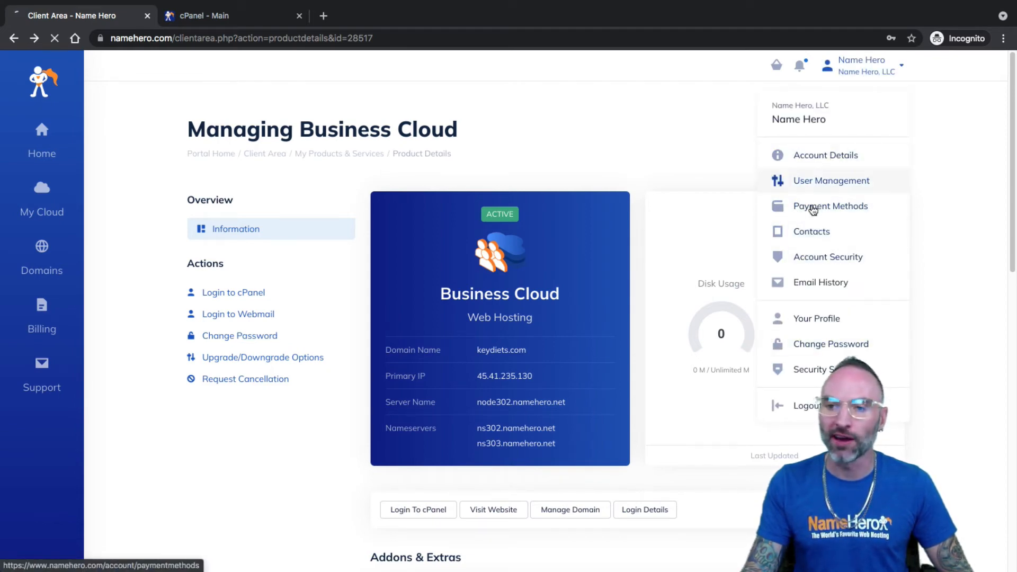
click(830, 180)
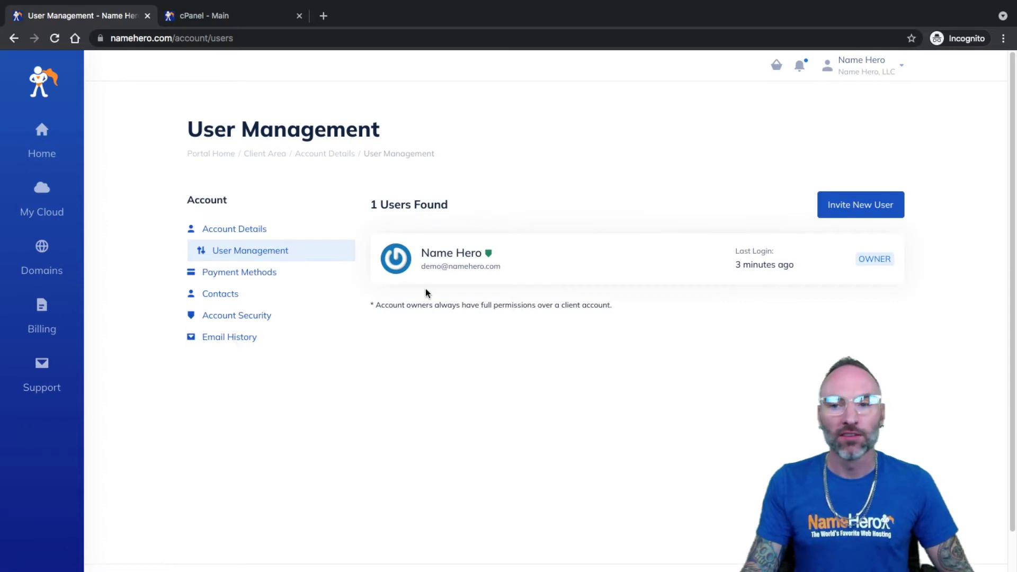
mouse_move(403, 211)
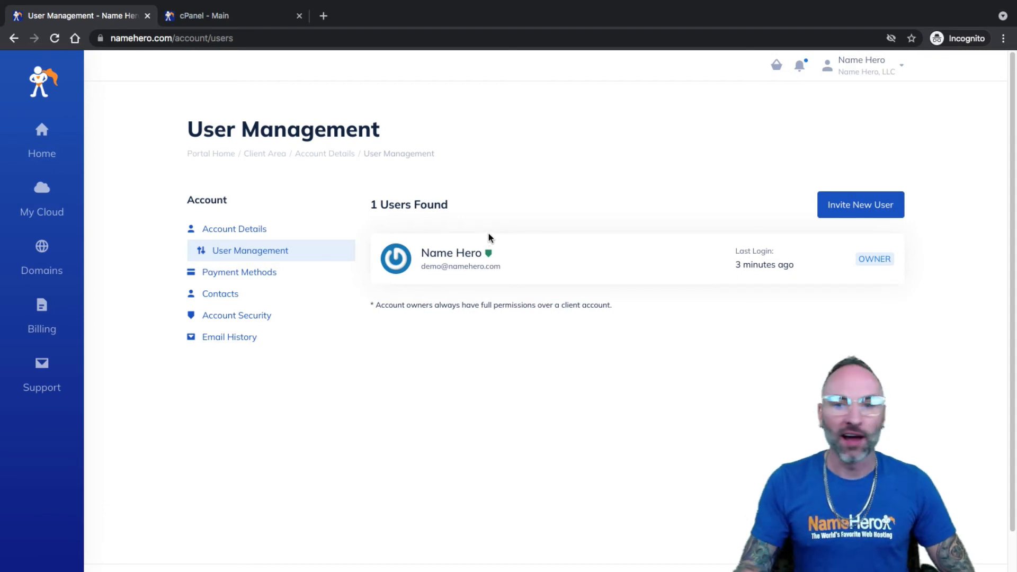
mouse_move(518, 223)
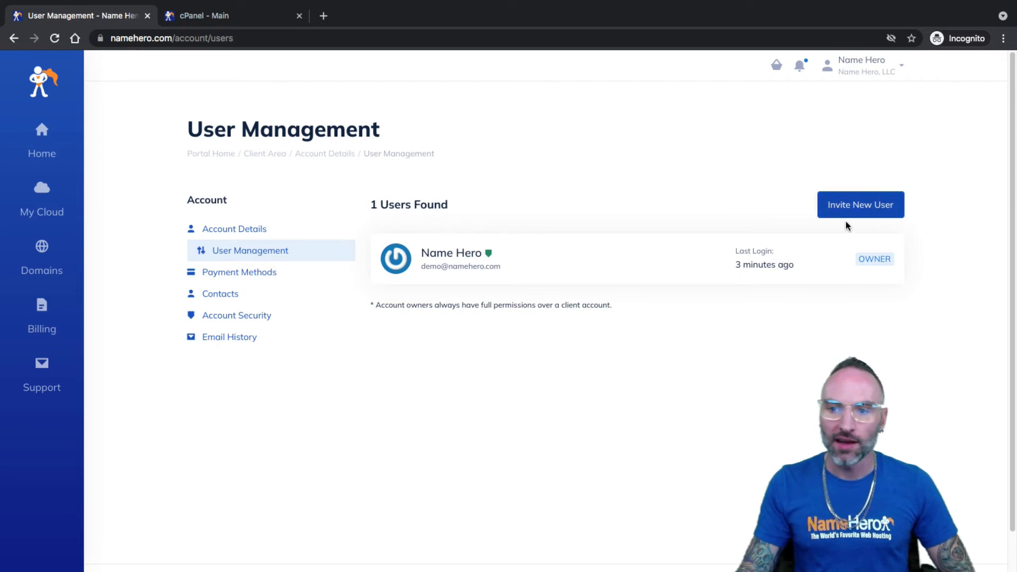
Step: Start a new user invite restricted to View Products & Services and Perform Single Sign-On
click(860, 205)
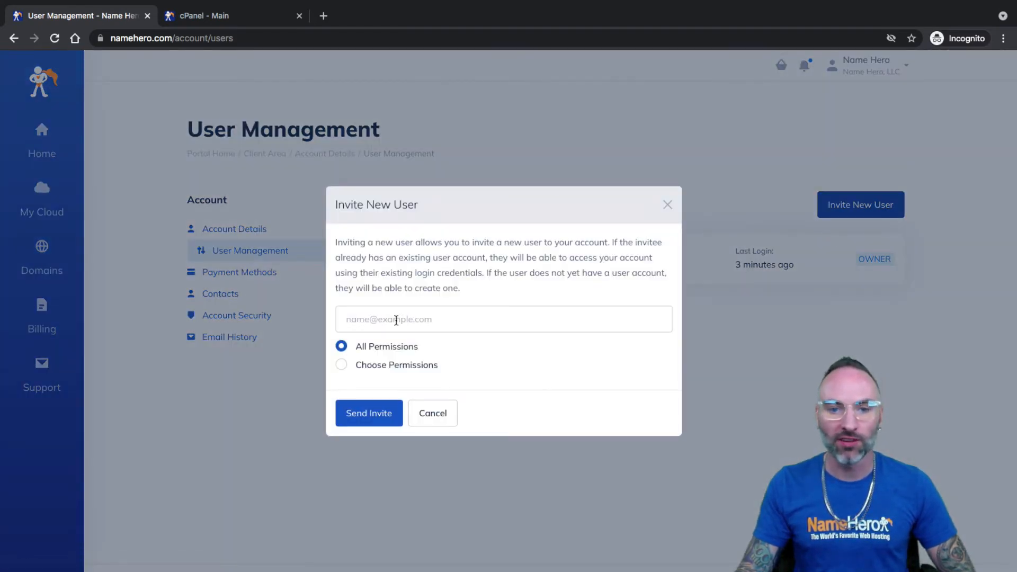
click(341, 365)
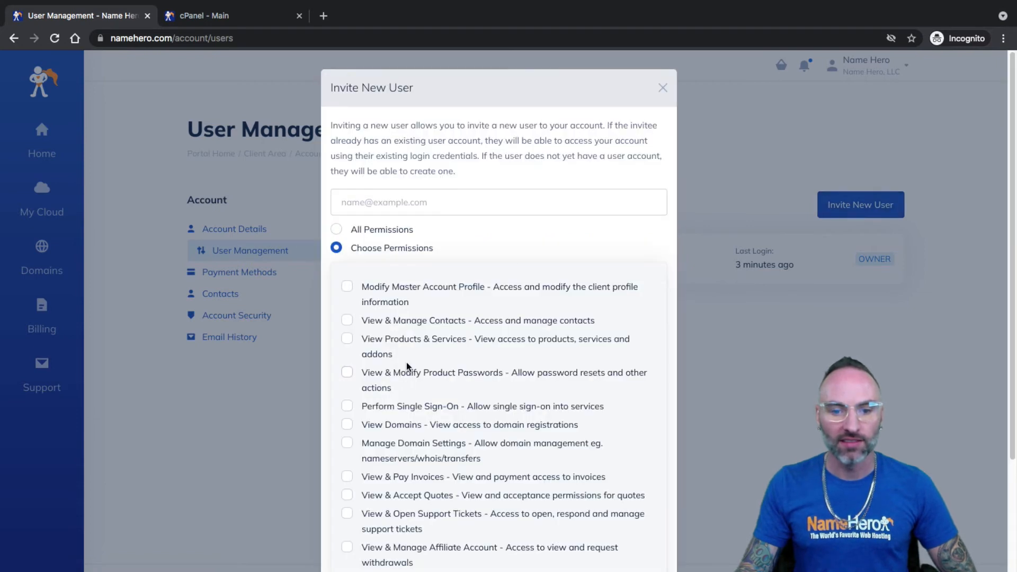
mouse_move(414, 362)
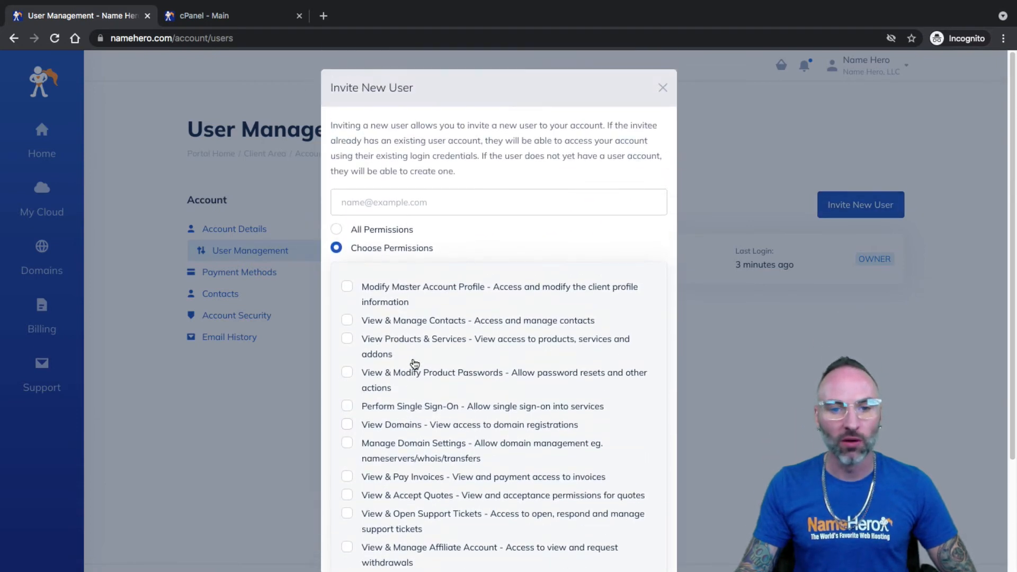
scroll(down, 3)
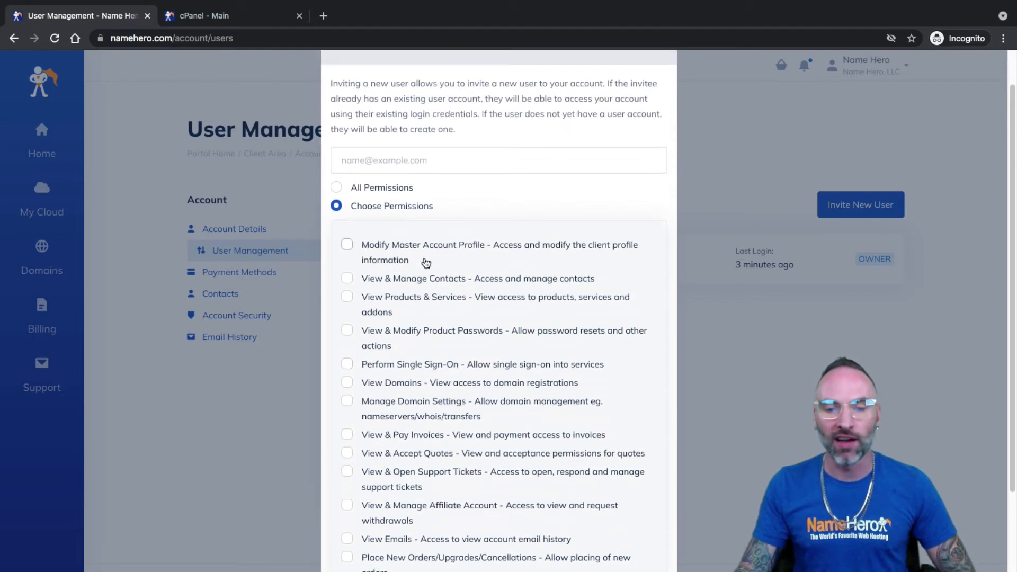
mouse_move(483, 258)
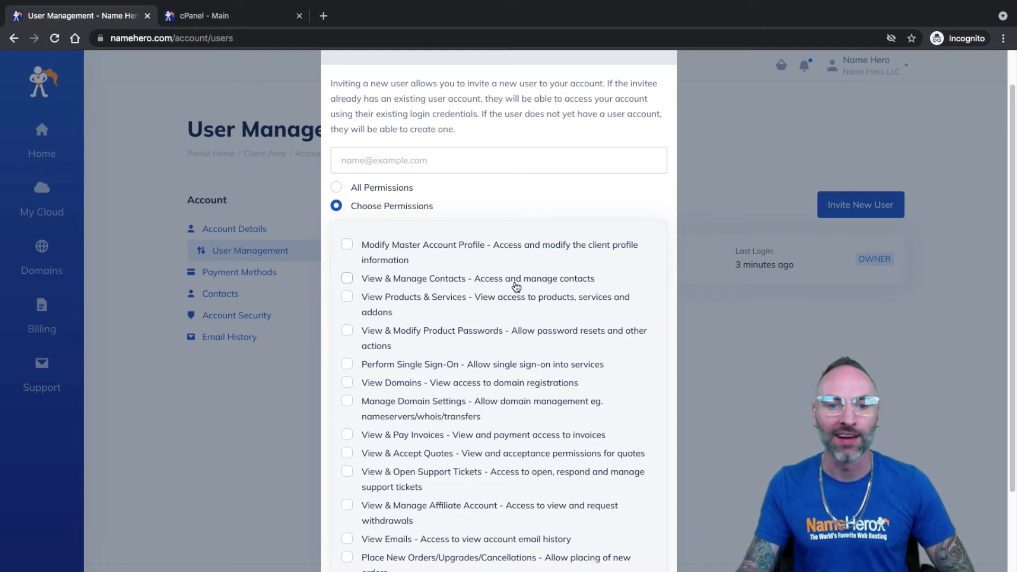
click(347, 296)
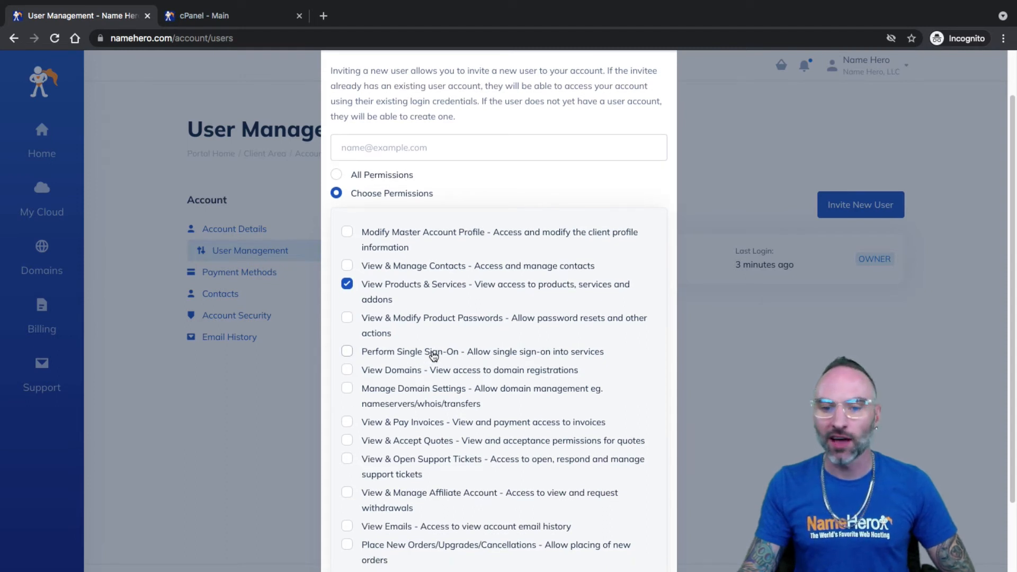
click(347, 351)
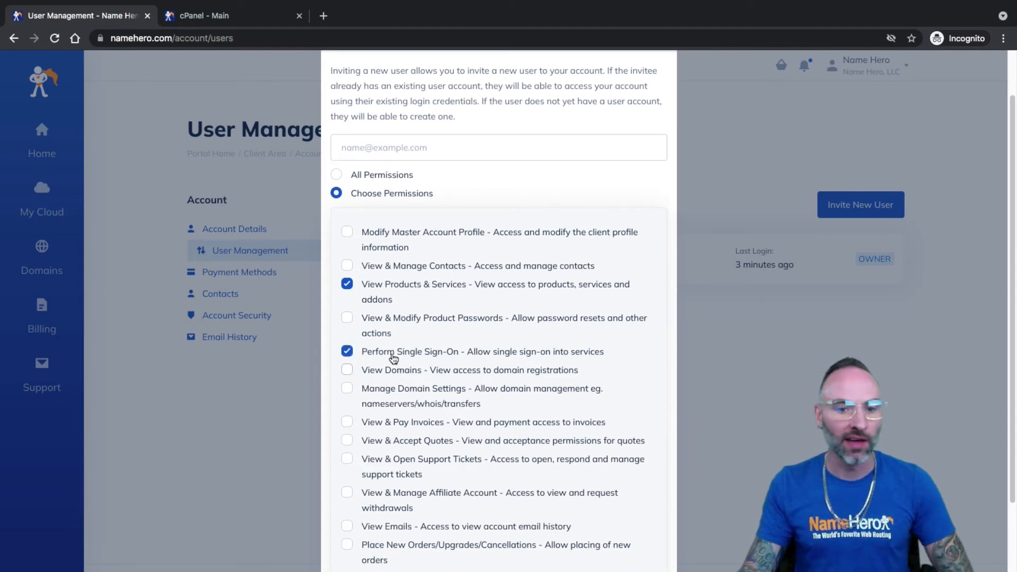
scroll(down, 3)
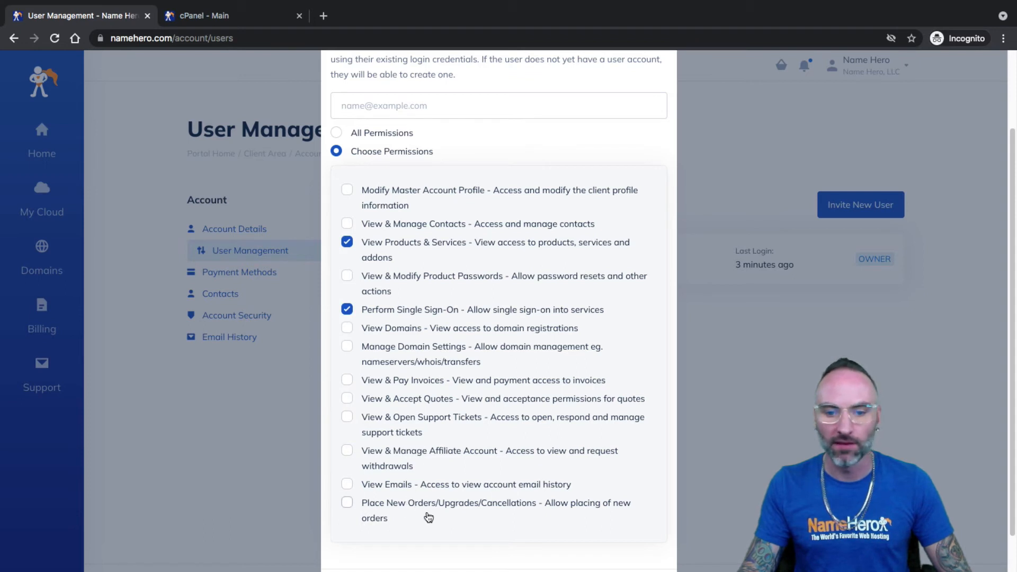
scroll(down, 3)
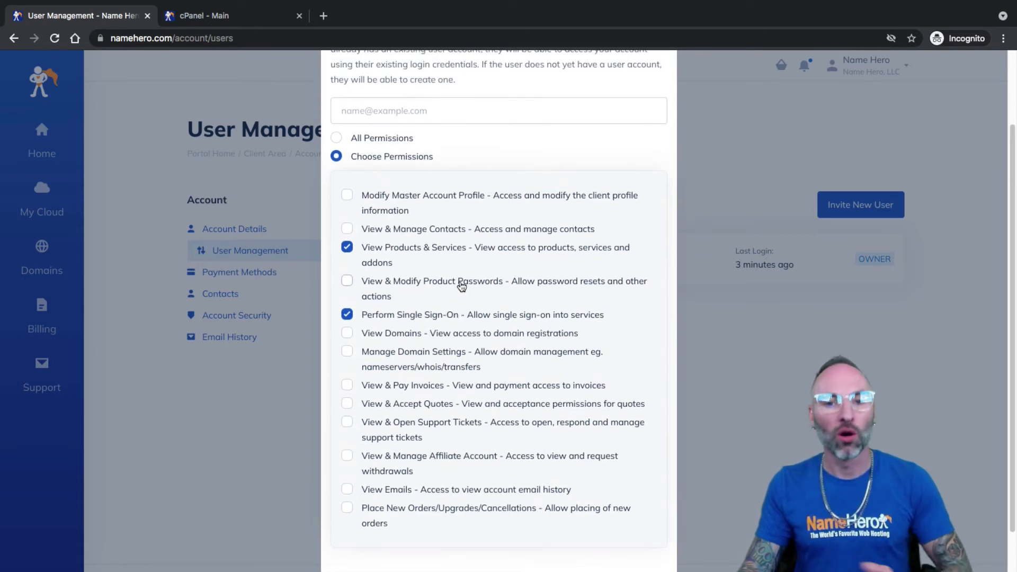
mouse_move(422, 255)
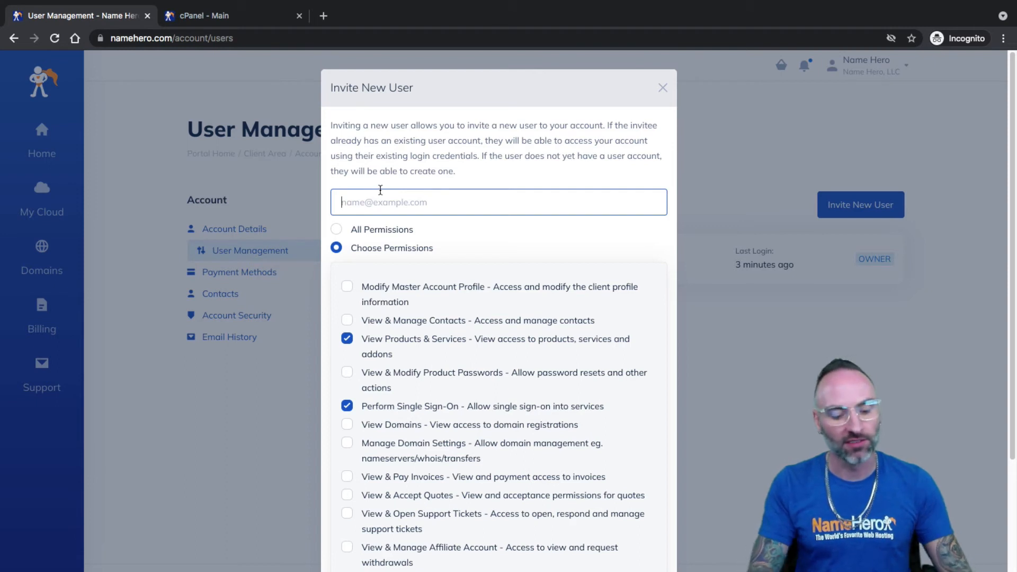
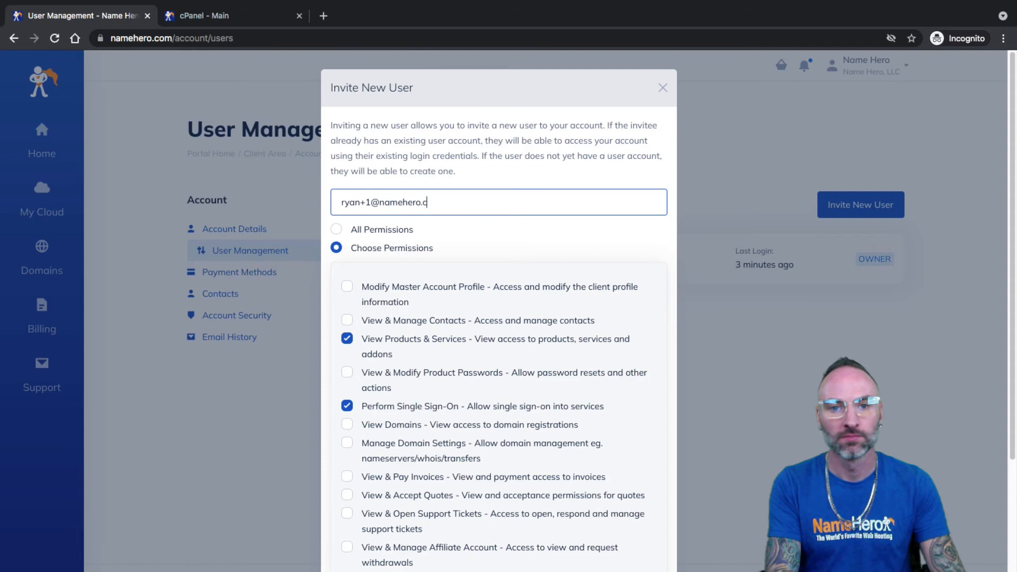
Step: Enter the invitee email 'ryan' and send the limited-permission invite
scroll(down, 3)
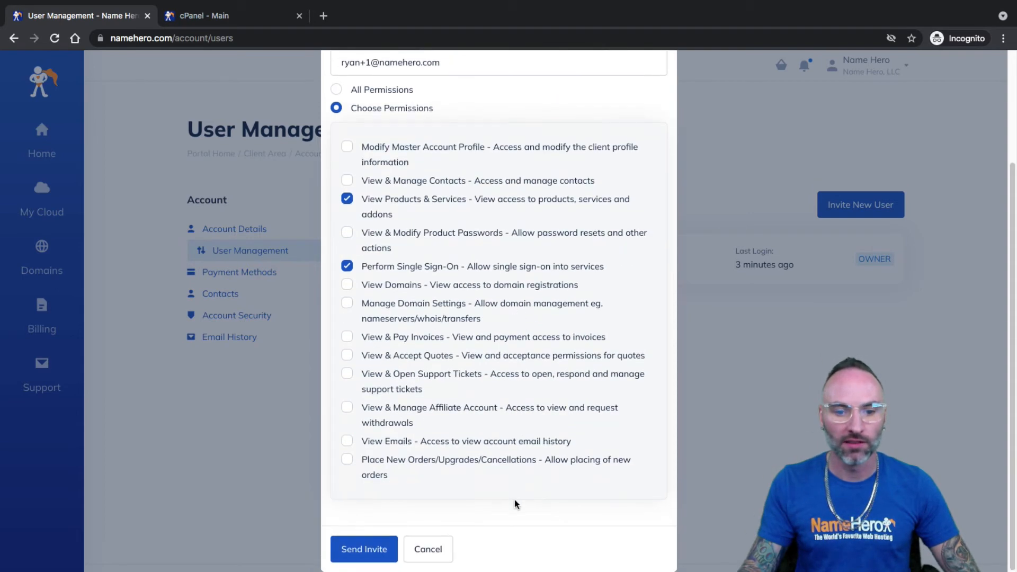
click(363, 549)
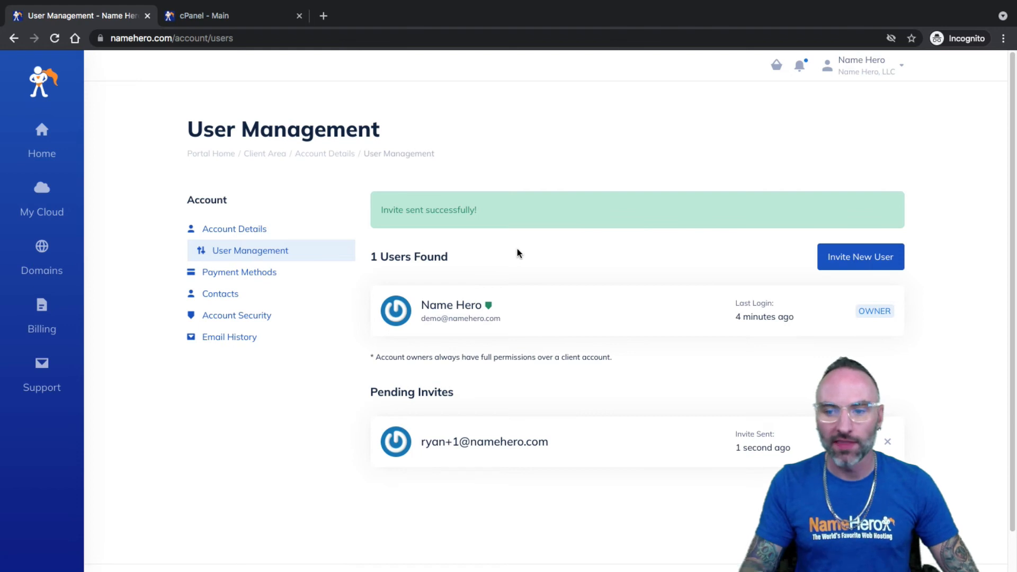
mouse_move(519, 252)
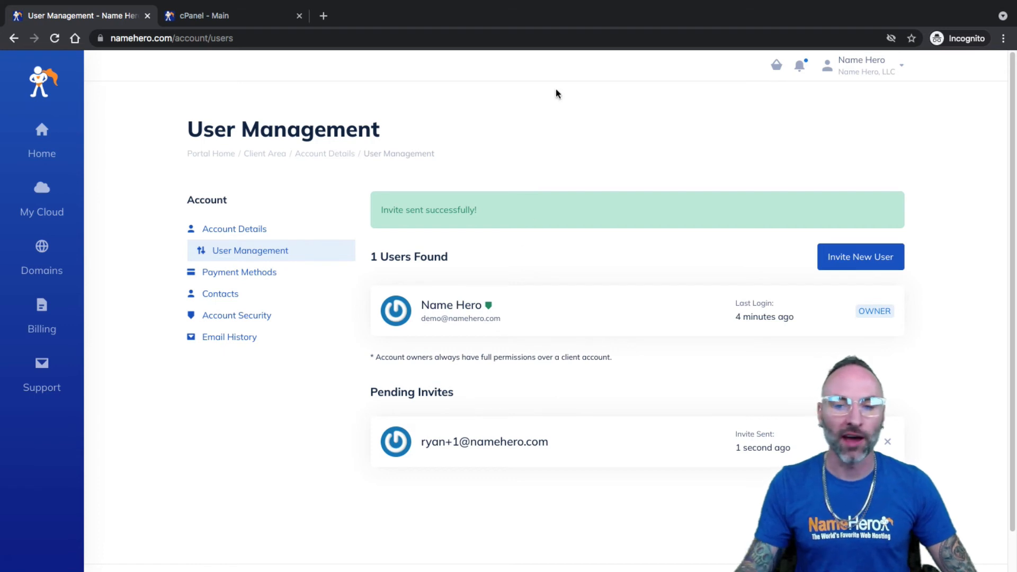
mouse_move(550, 430)
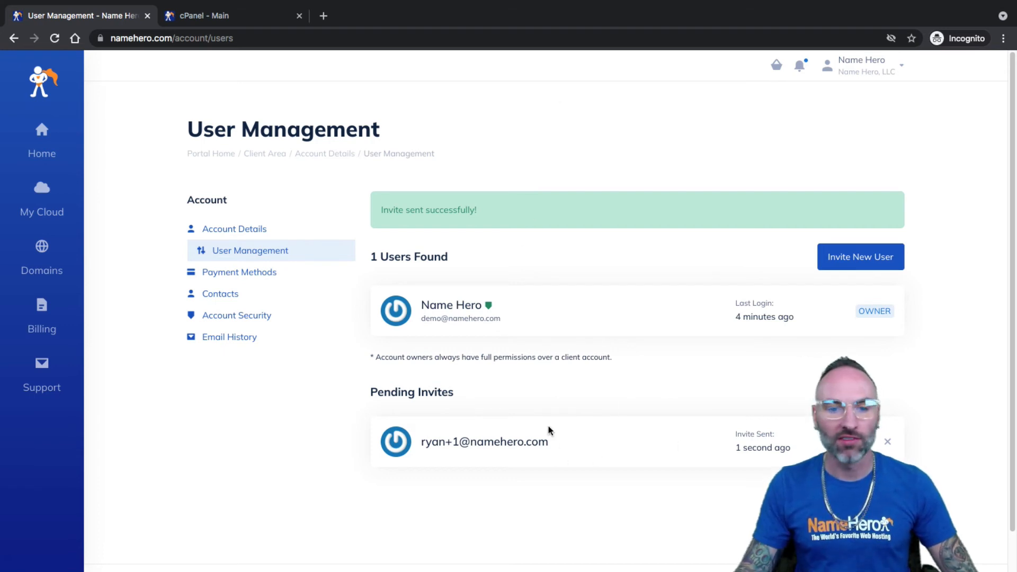
mouse_move(745, 492)
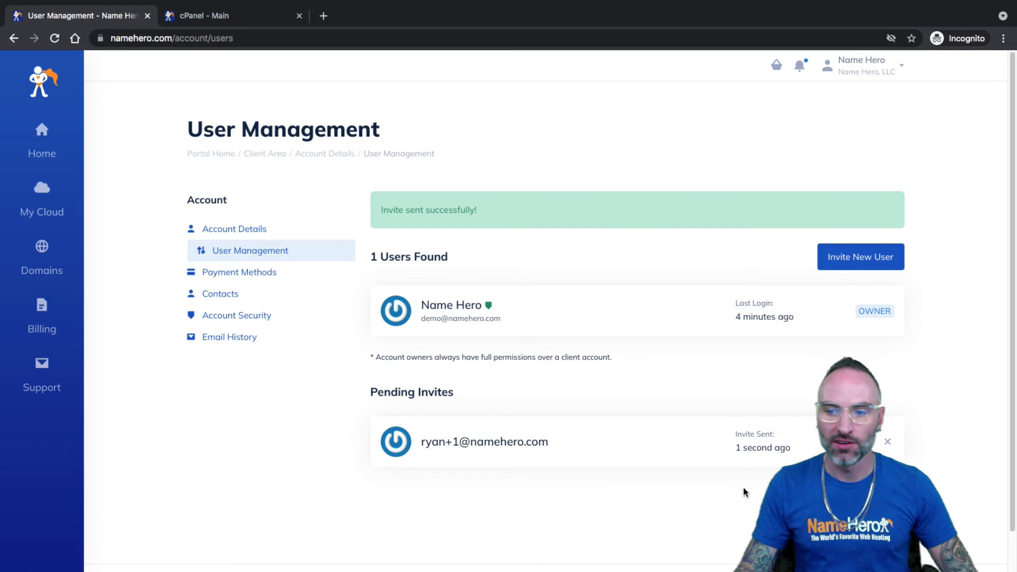
mouse_move(877, 387)
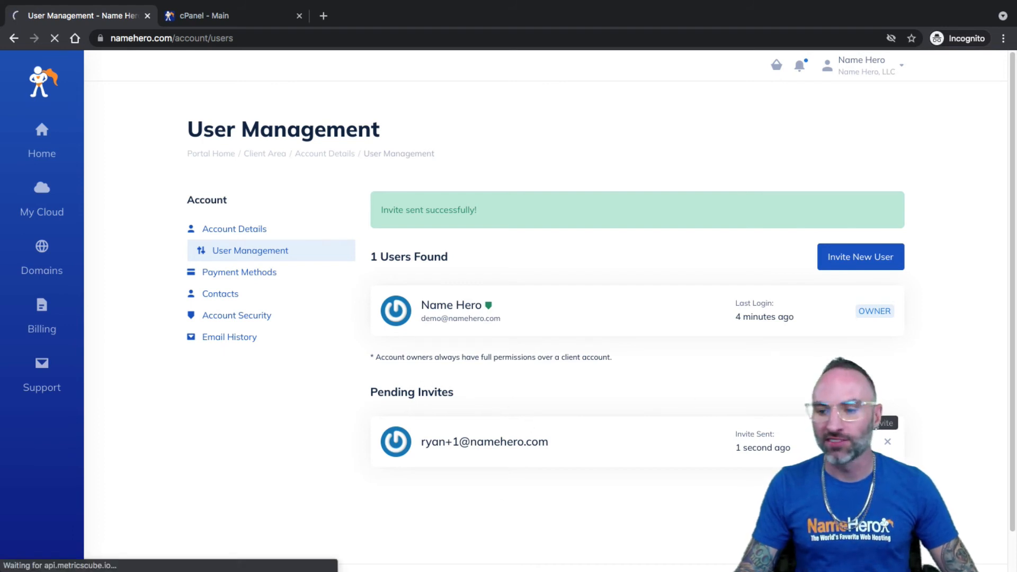
Step: Cancel the pending invite and confirm, leaving only the owner user listed
click(886, 441)
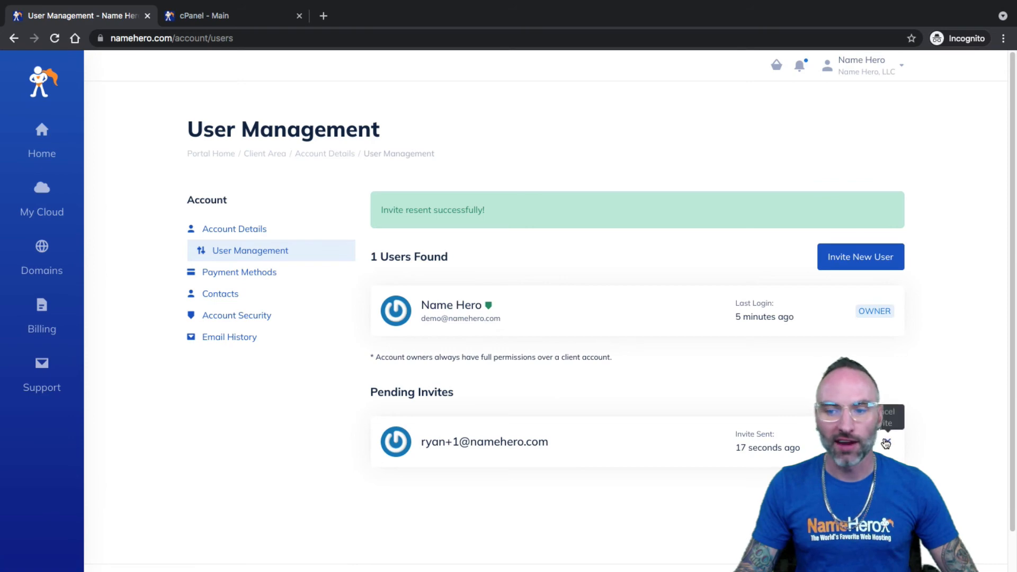
click(887, 442)
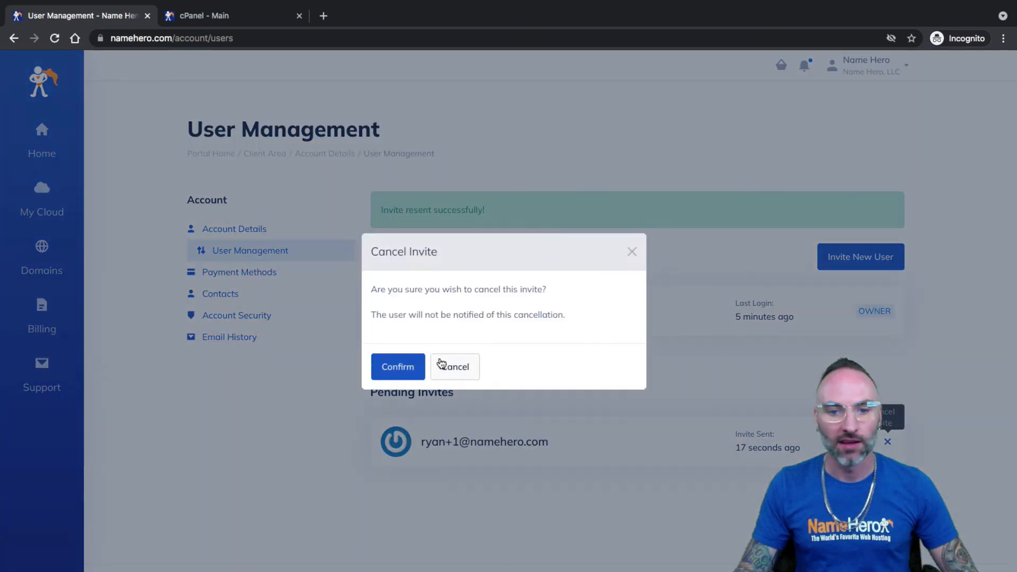
click(397, 367)
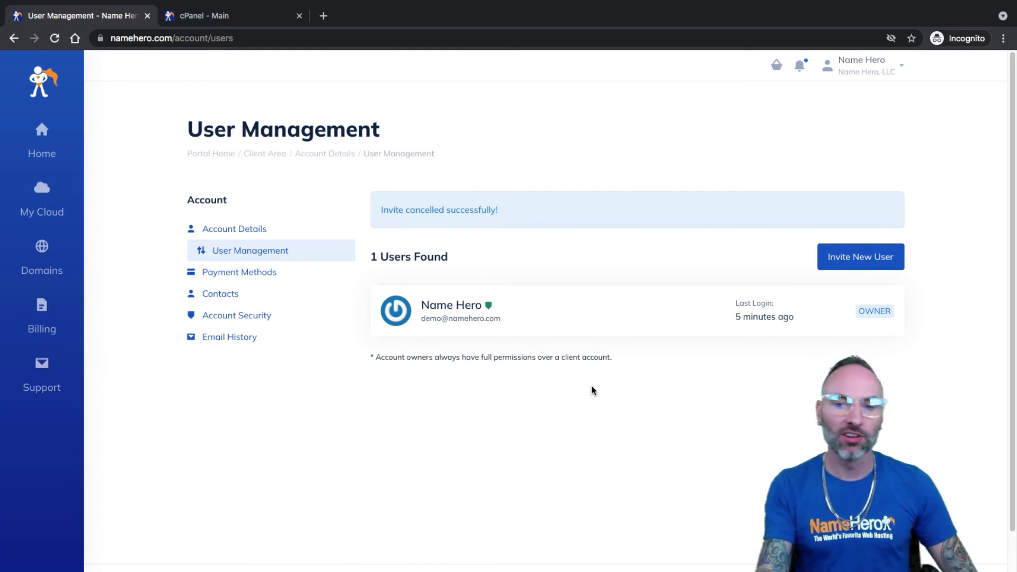
mouse_move(640, 390)
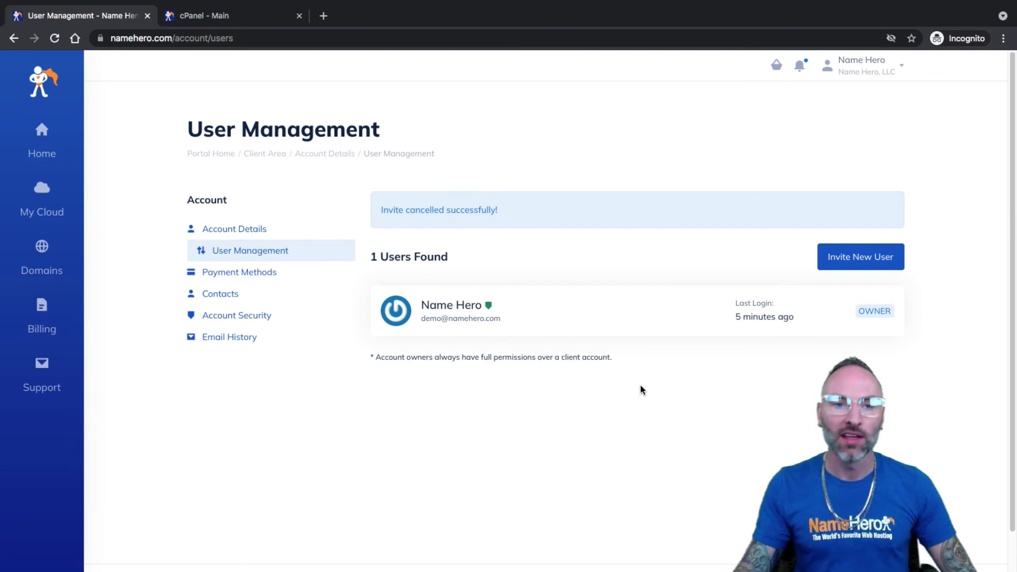
mouse_move(634, 390)
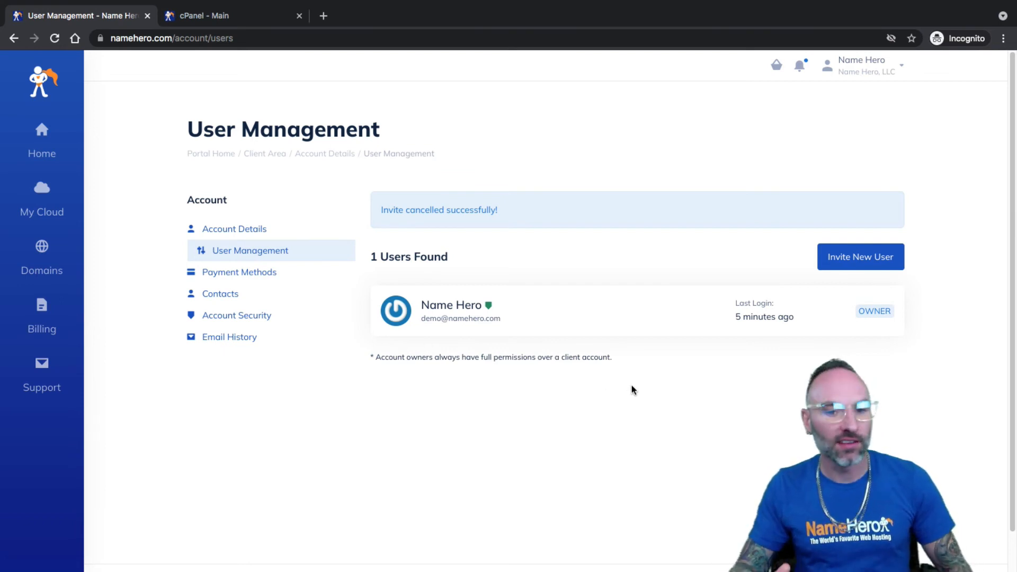
mouse_move(671, 398)
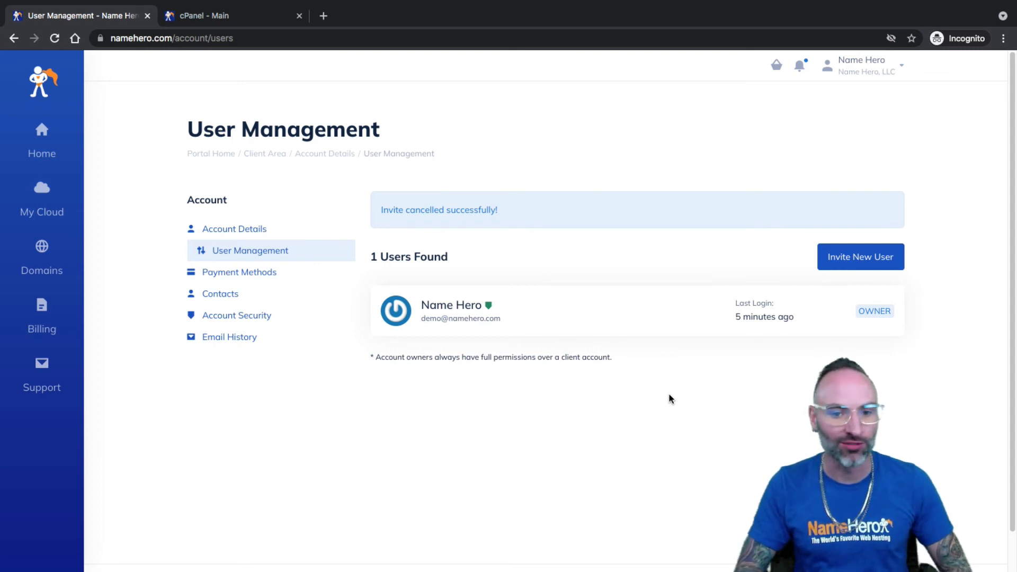
mouse_move(536, 332)
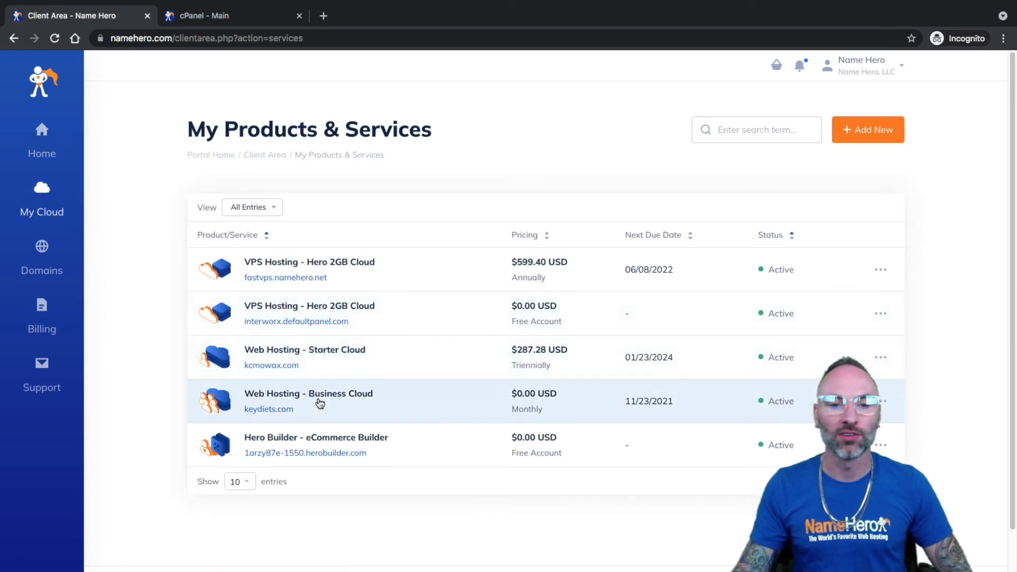
Step: From the keydiets.com Business Cloud page, launch cPanel and its File Manager in new tabs
click(308, 401)
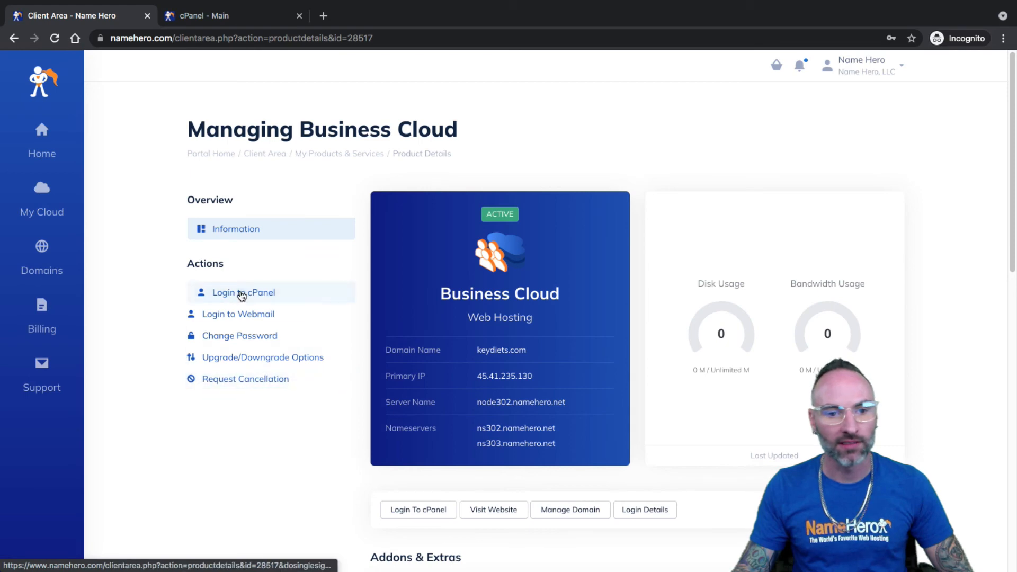
click(242, 292)
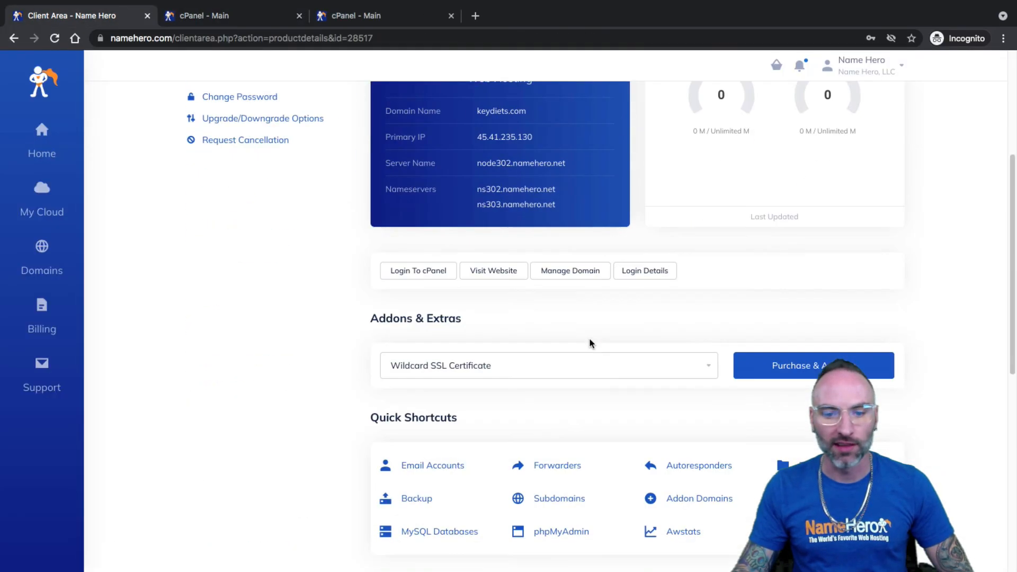
scroll(down, 3)
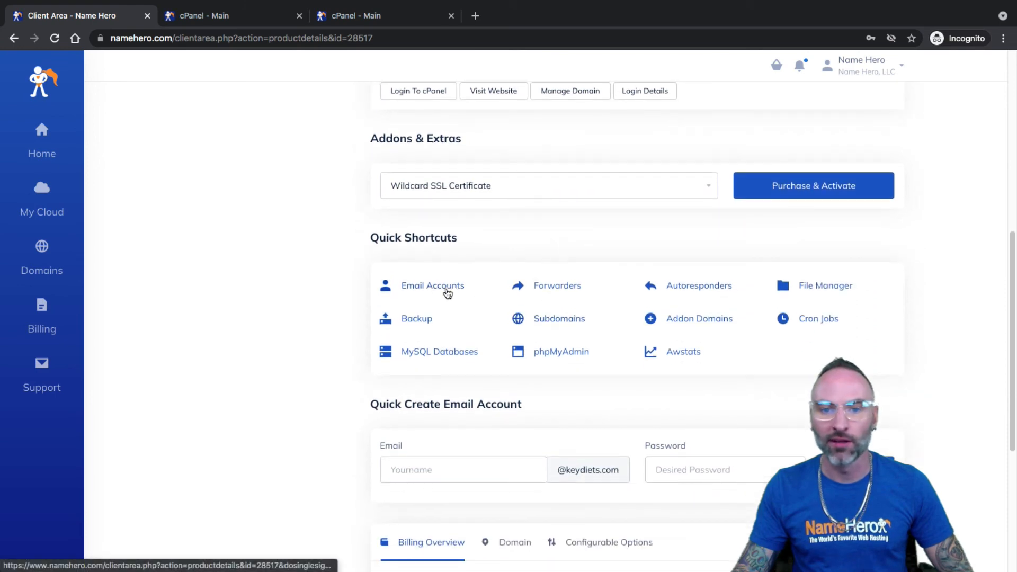
mouse_move(790, 325)
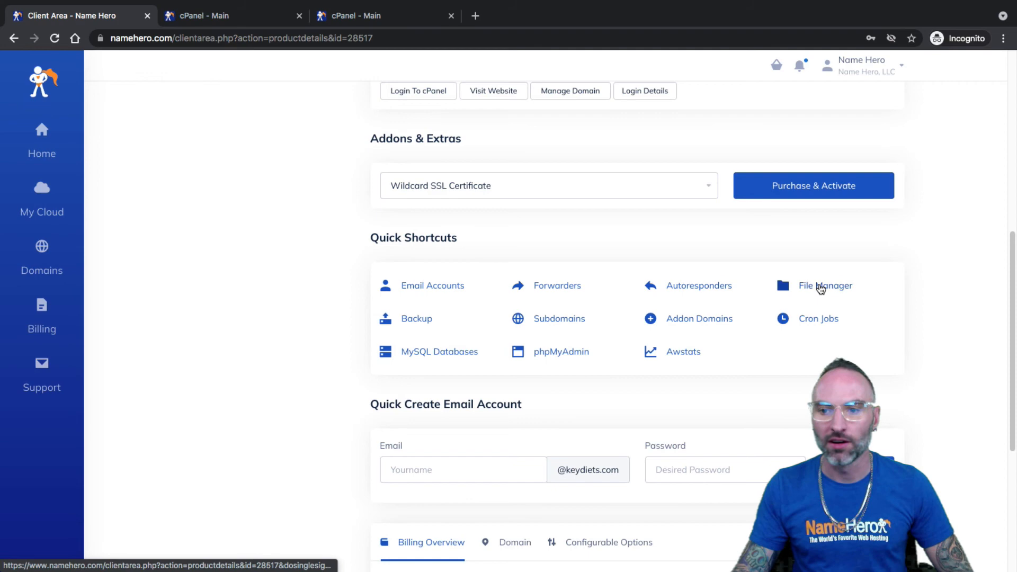
click(824, 285)
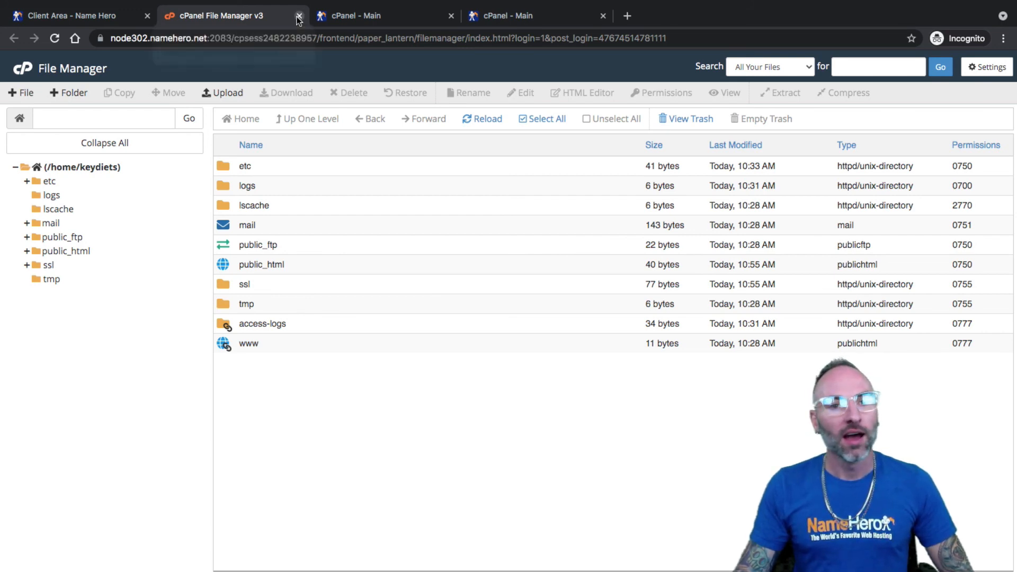
Step: Close the cPanel File Manager browser tab to return to the keydiets.com Business Cloud page
click(298, 16)
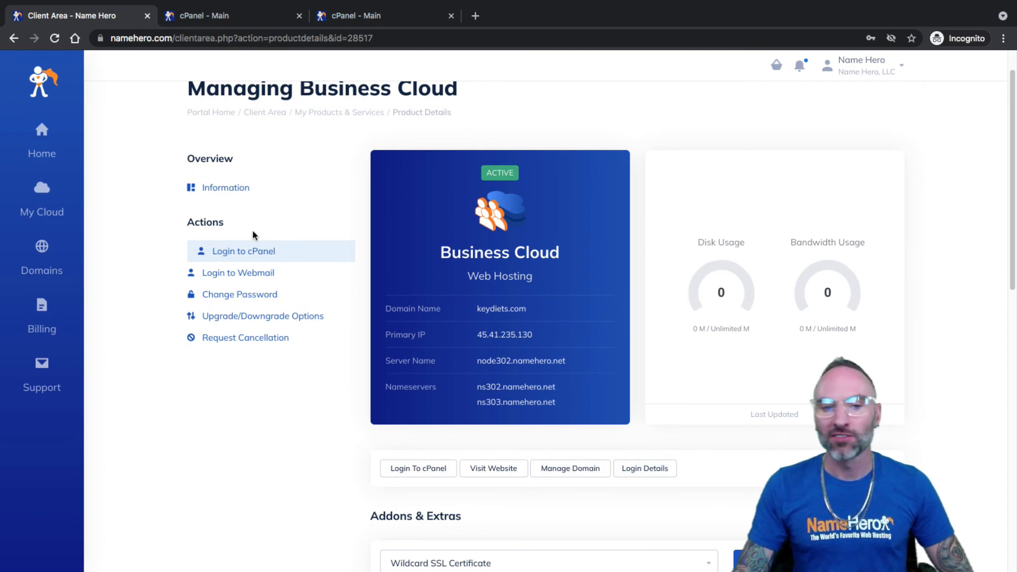
mouse_move(431, 446)
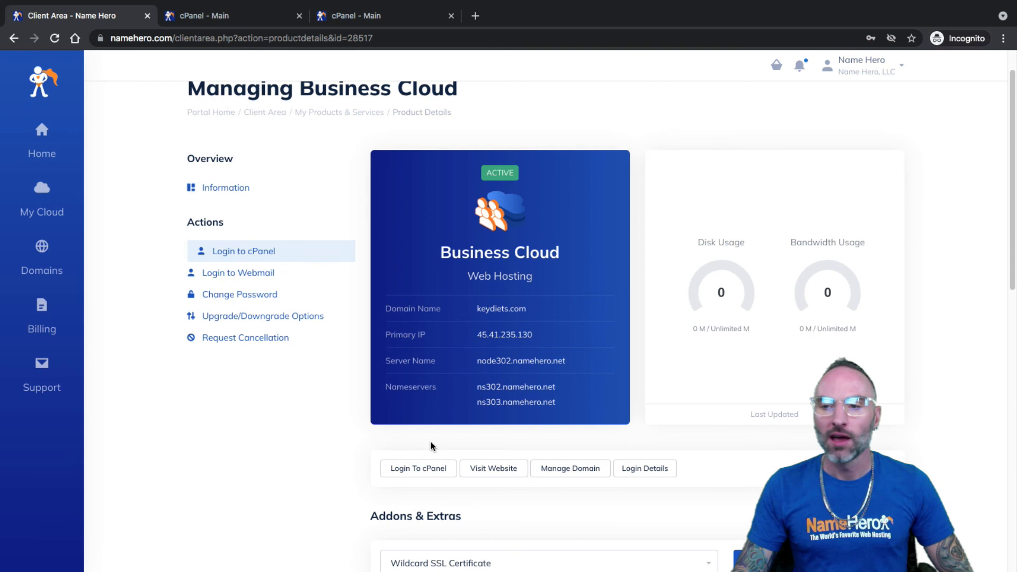
click(861, 64)
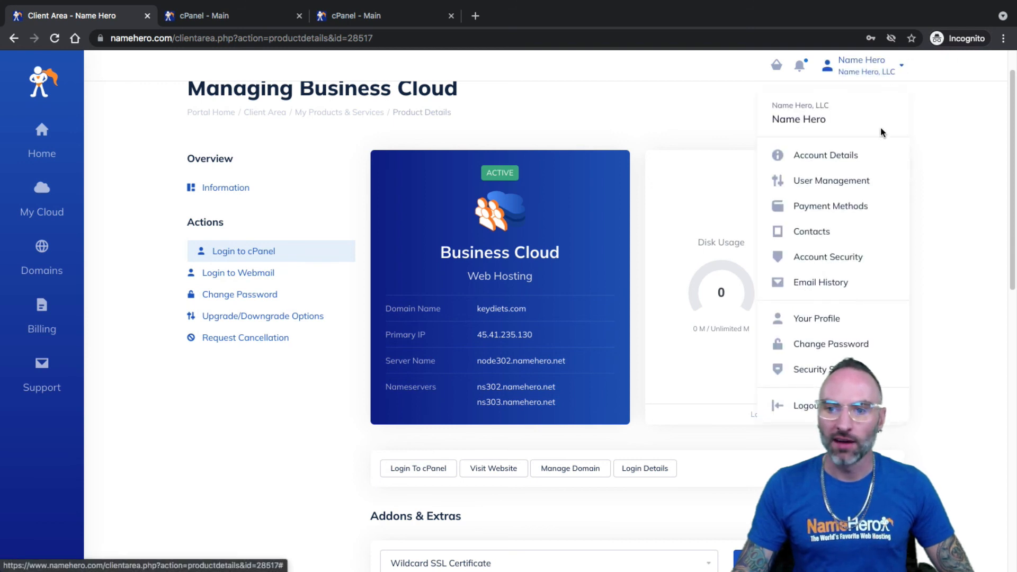
mouse_move(827, 256)
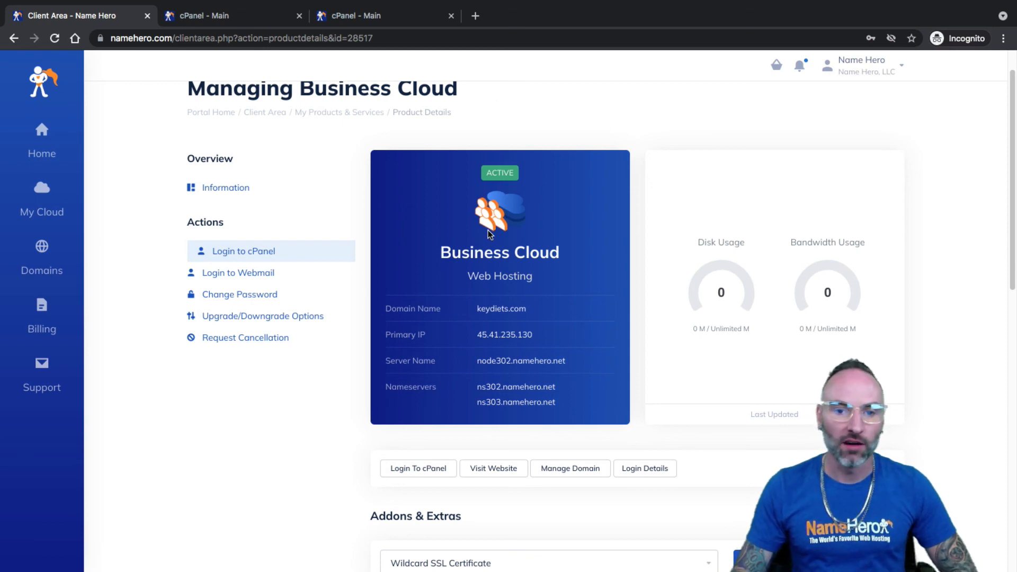
mouse_move(502, 281)
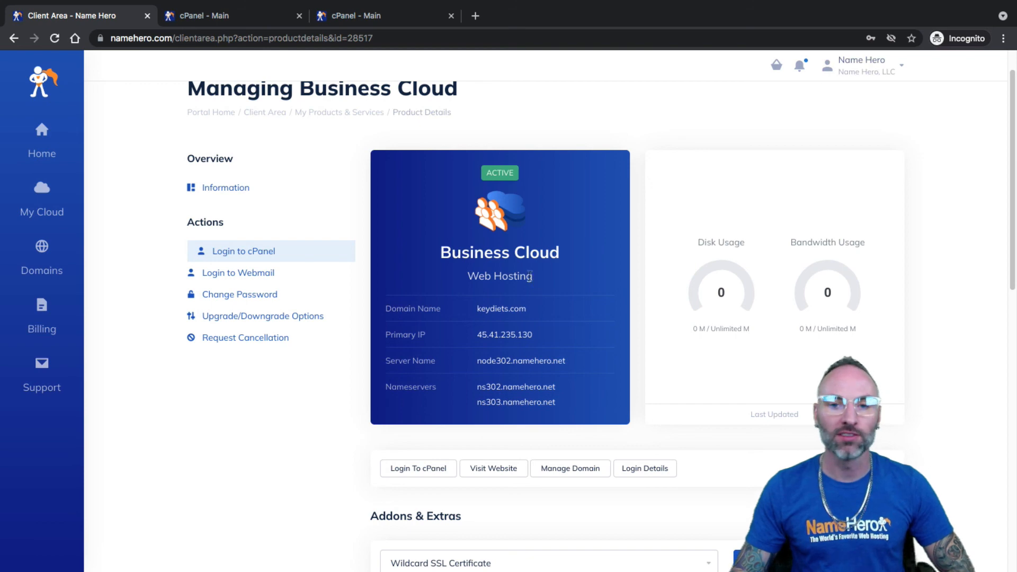
mouse_move(573, 280)
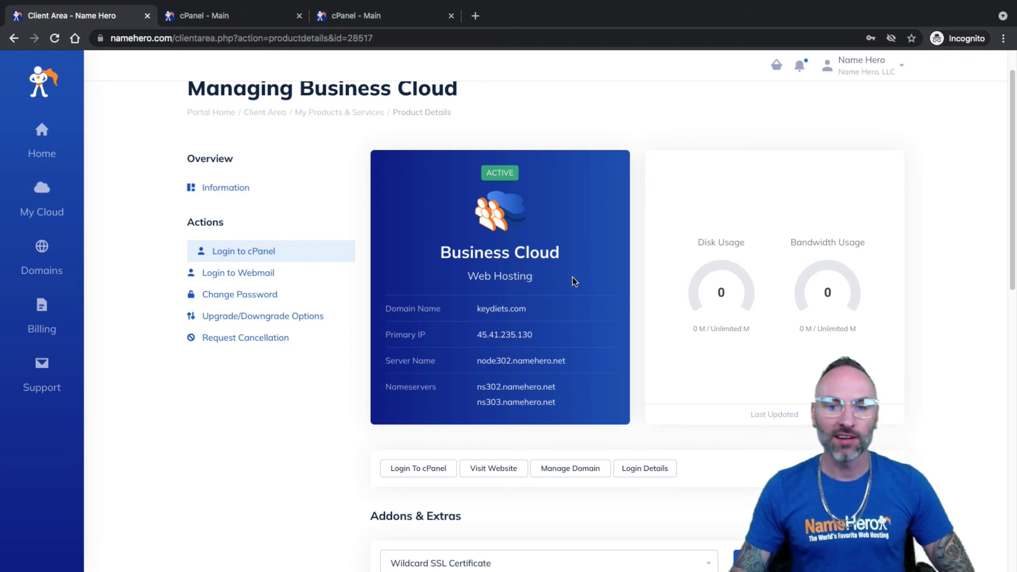